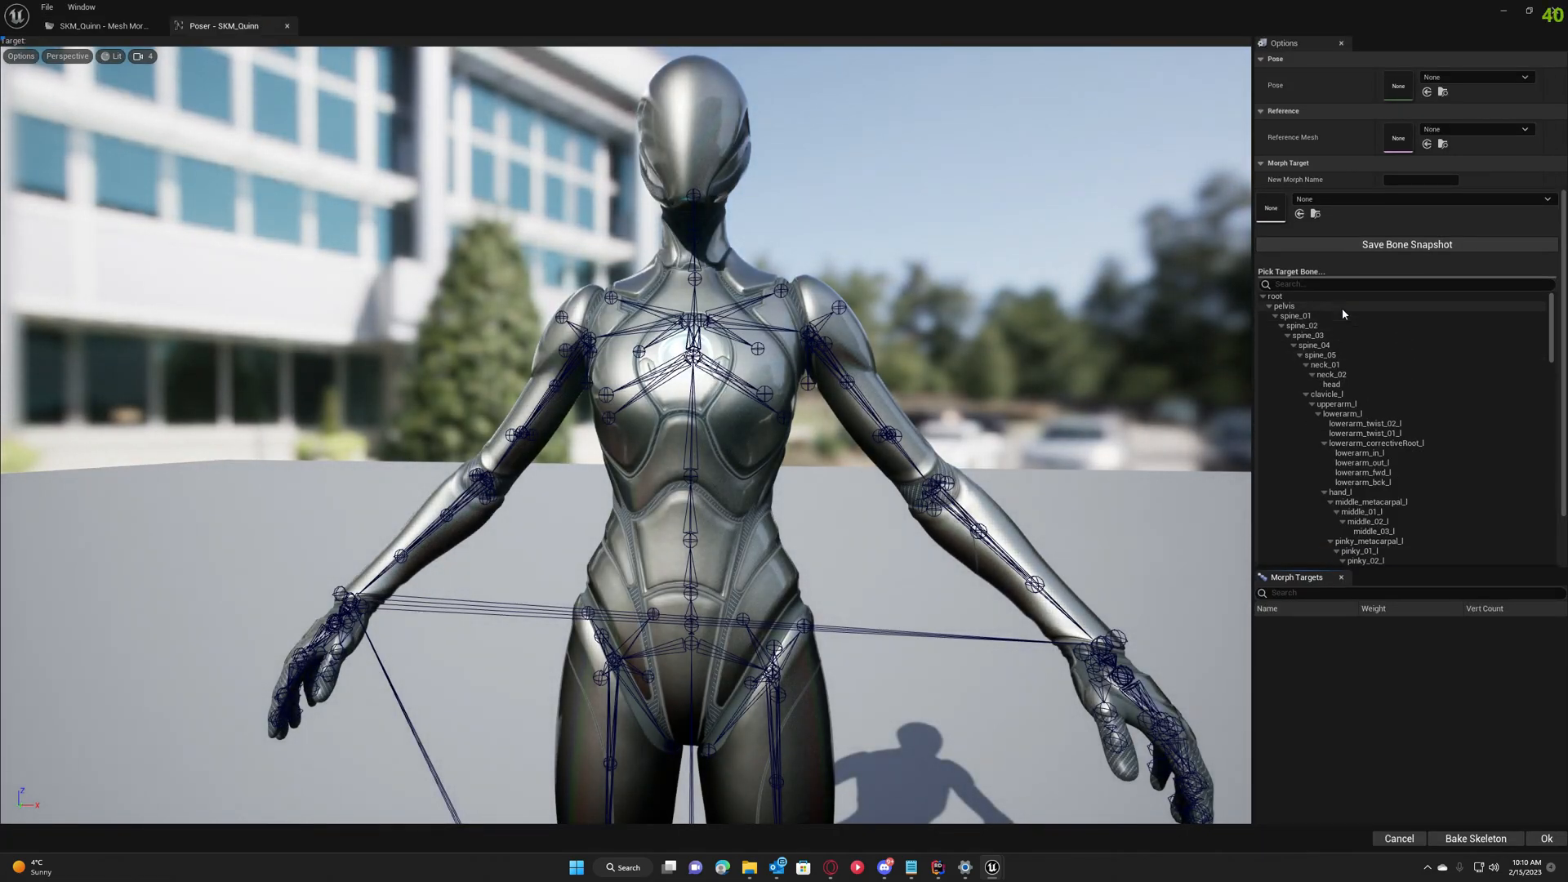
mouse_move(816, 440)
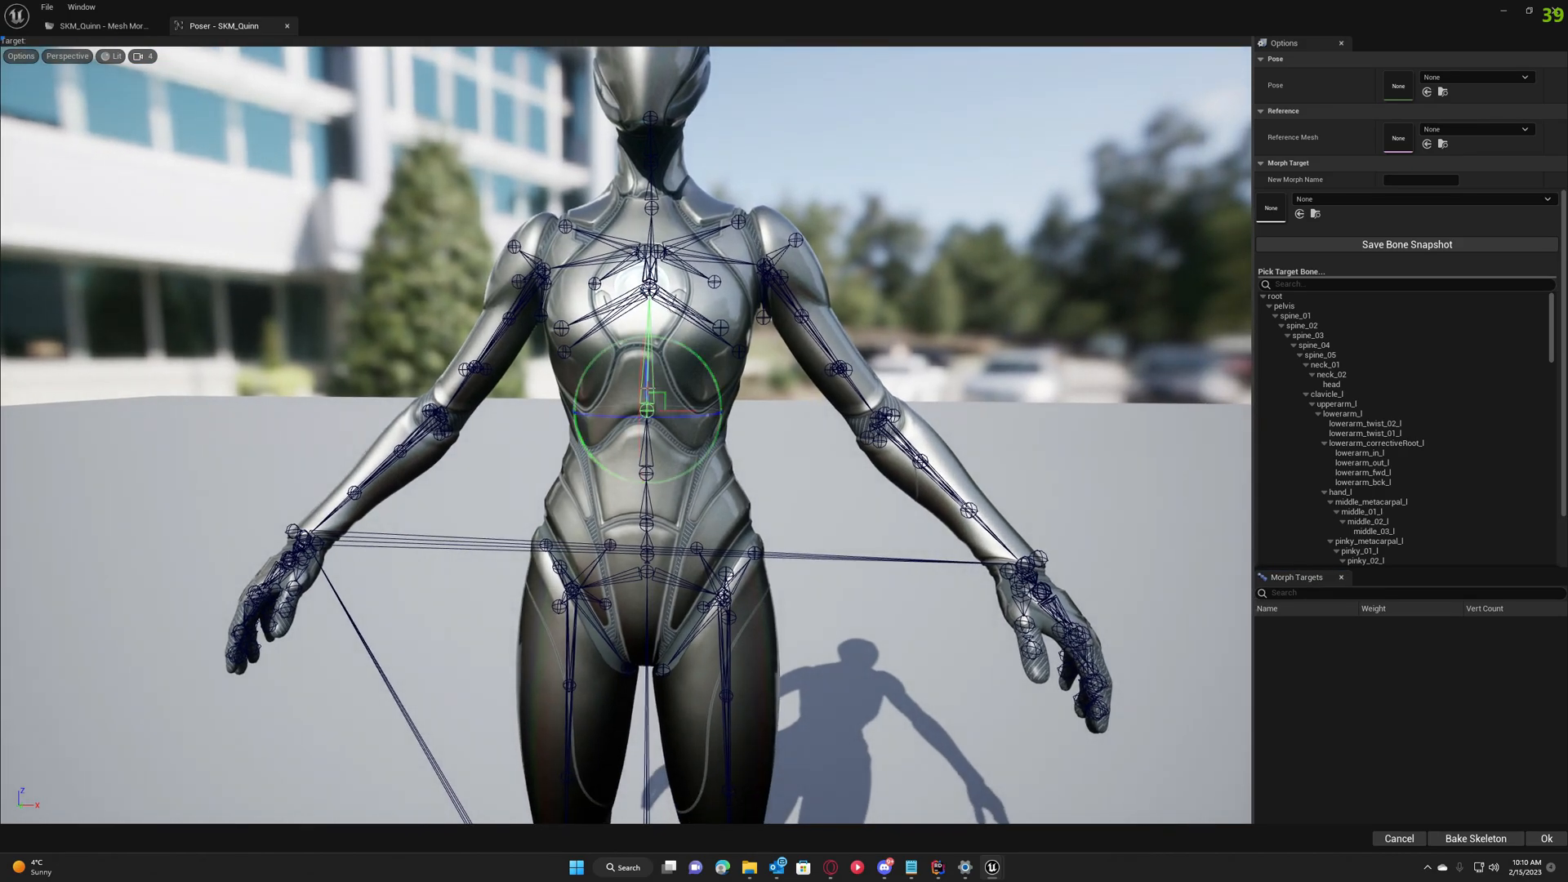
Pick spine_04 as the target bone for stretching Quinn's torso.
click(1314, 344)
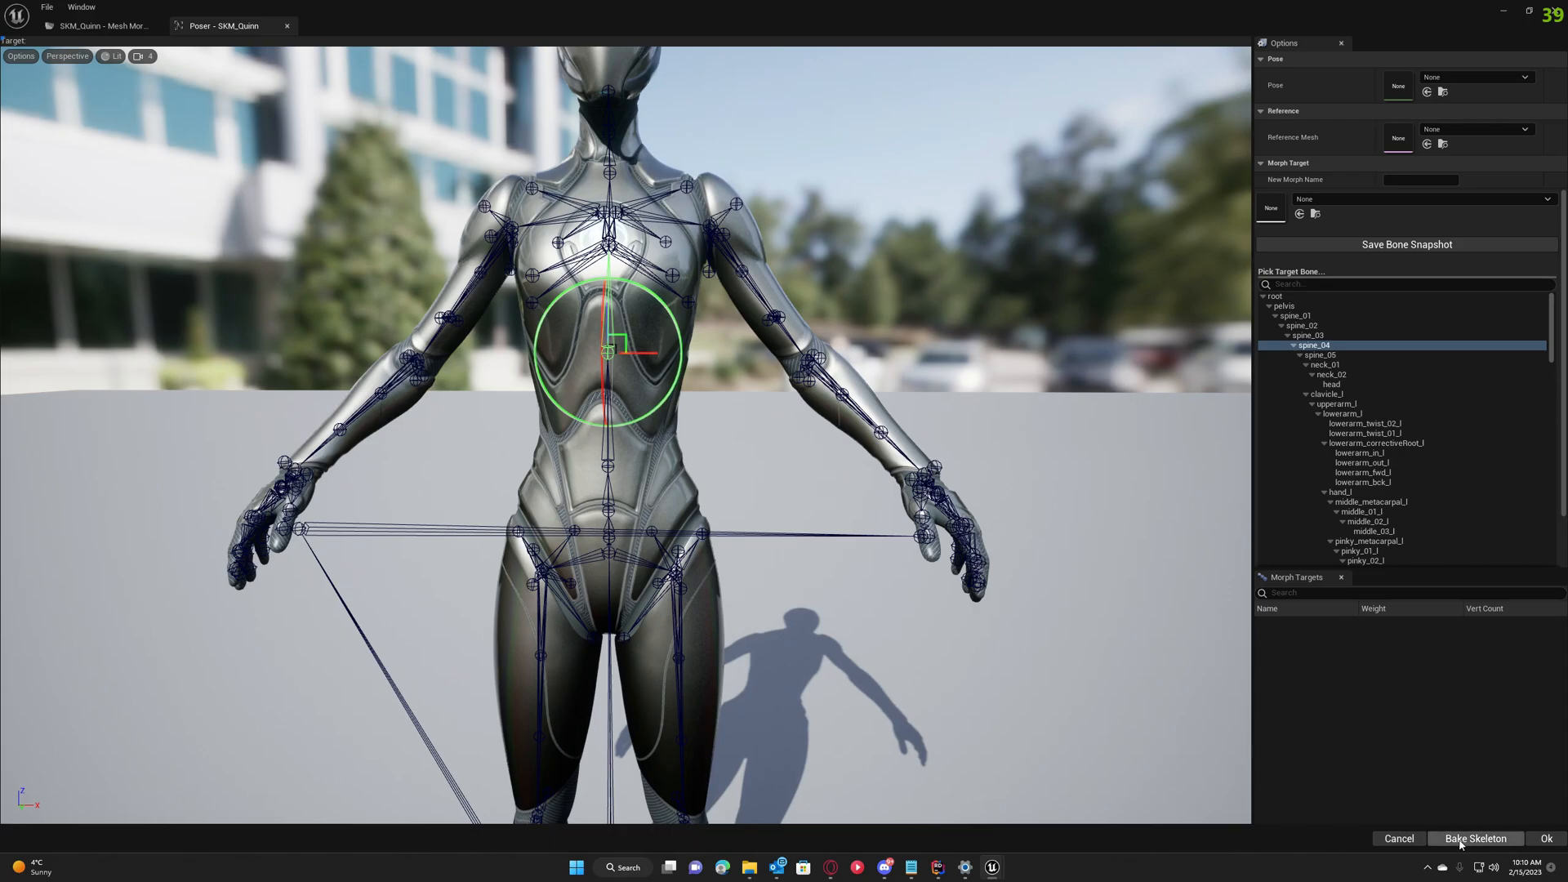
Bake the stretched spine pose into SKM_Quinn's skeleton.
click(1474, 839)
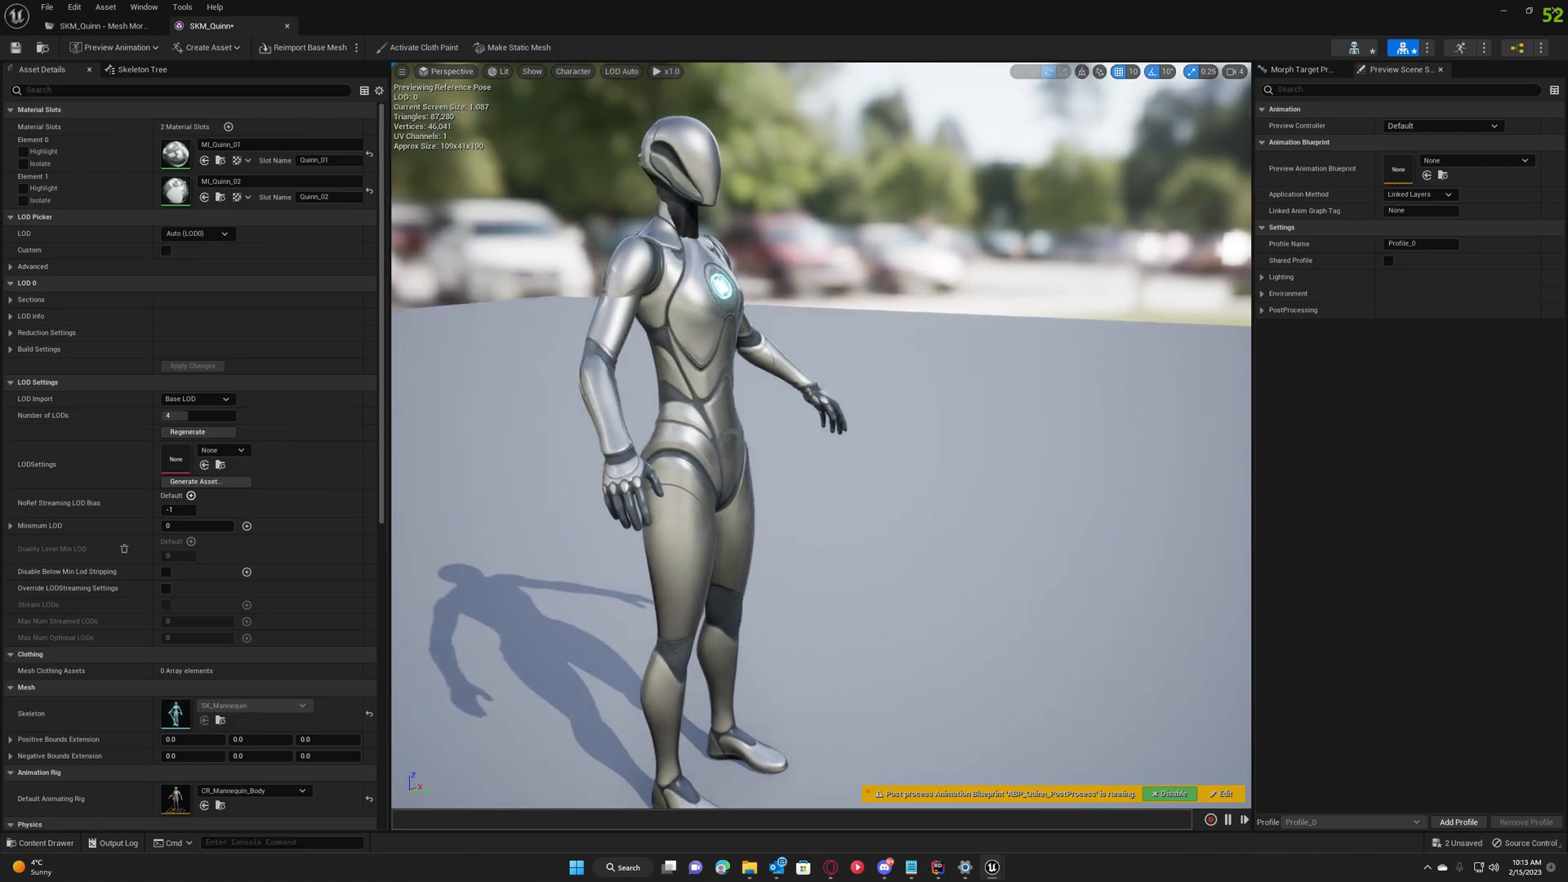
Turn on bone display from the viewport Character menu.
click(572, 71)
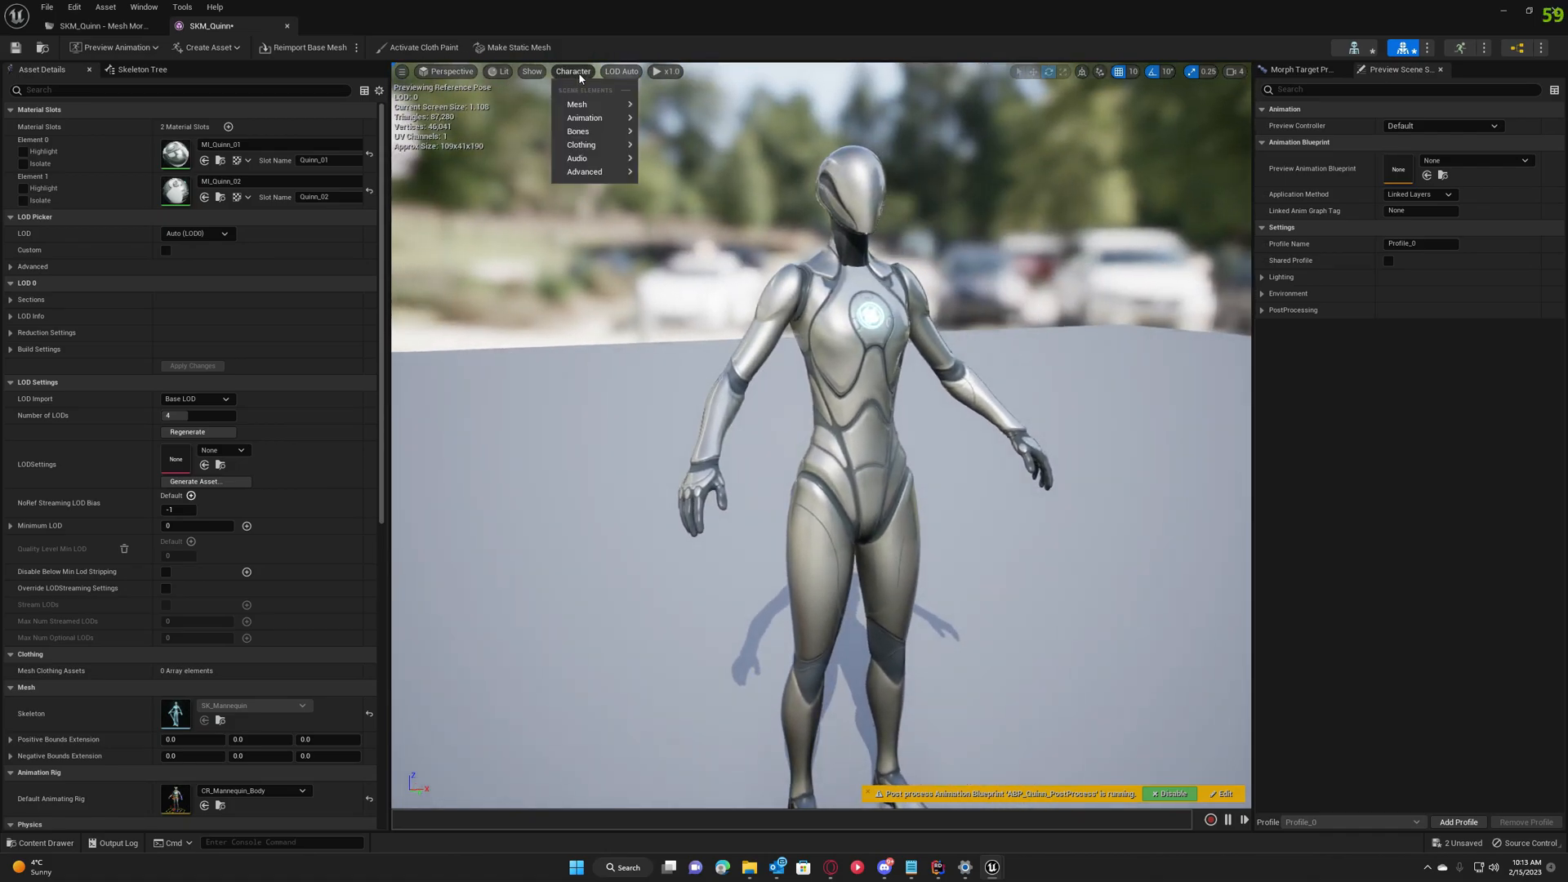
click(691, 232)
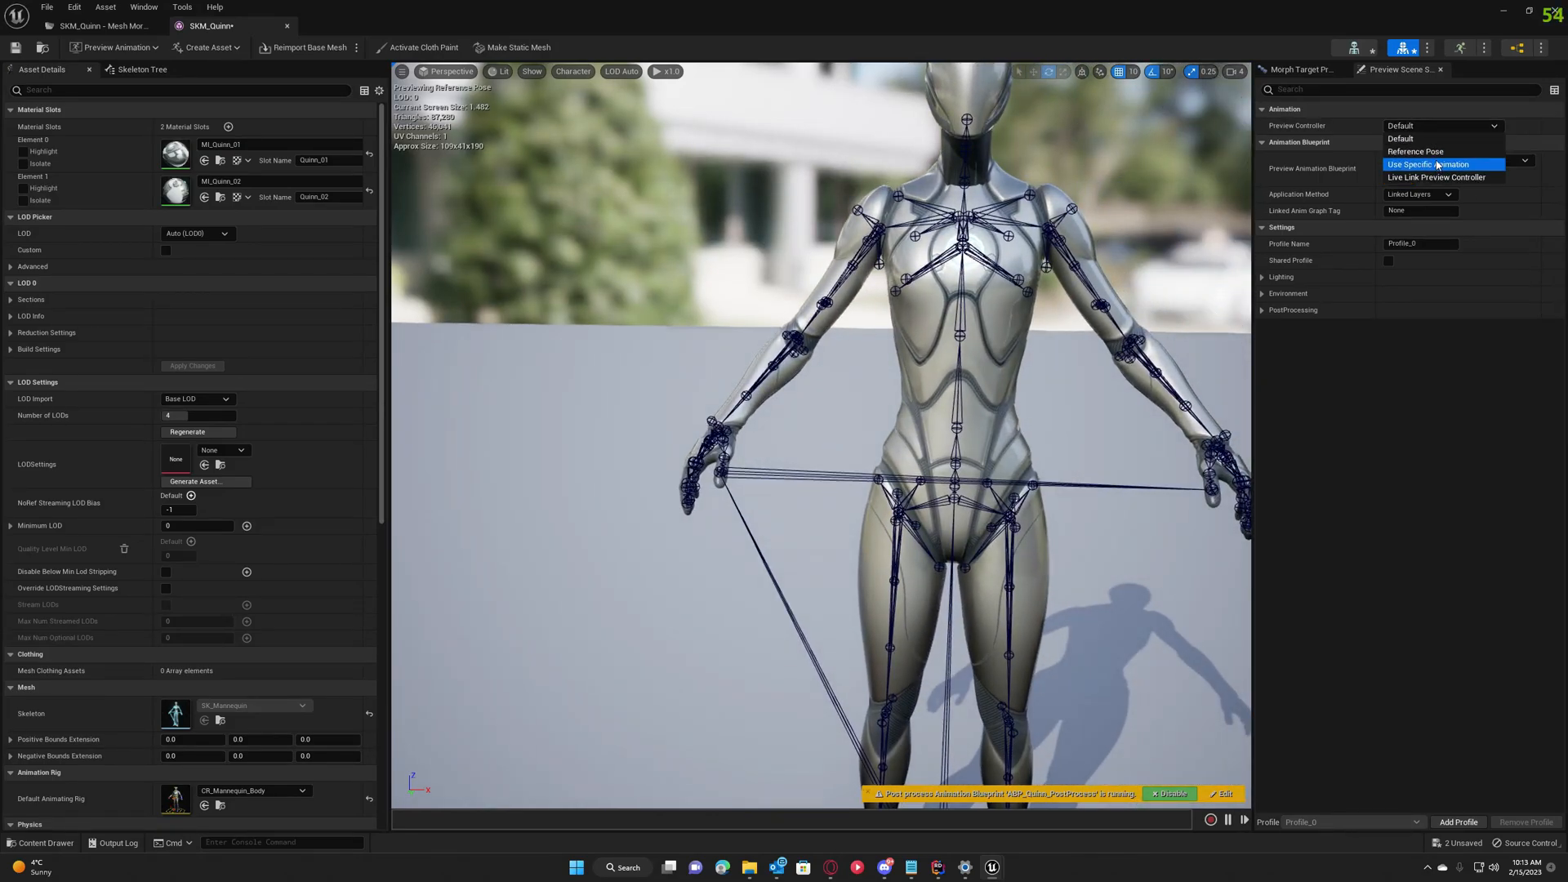
Set Quinn's preview to Use Specific Animation, filtering animations by 'mf'.
click(1434, 164)
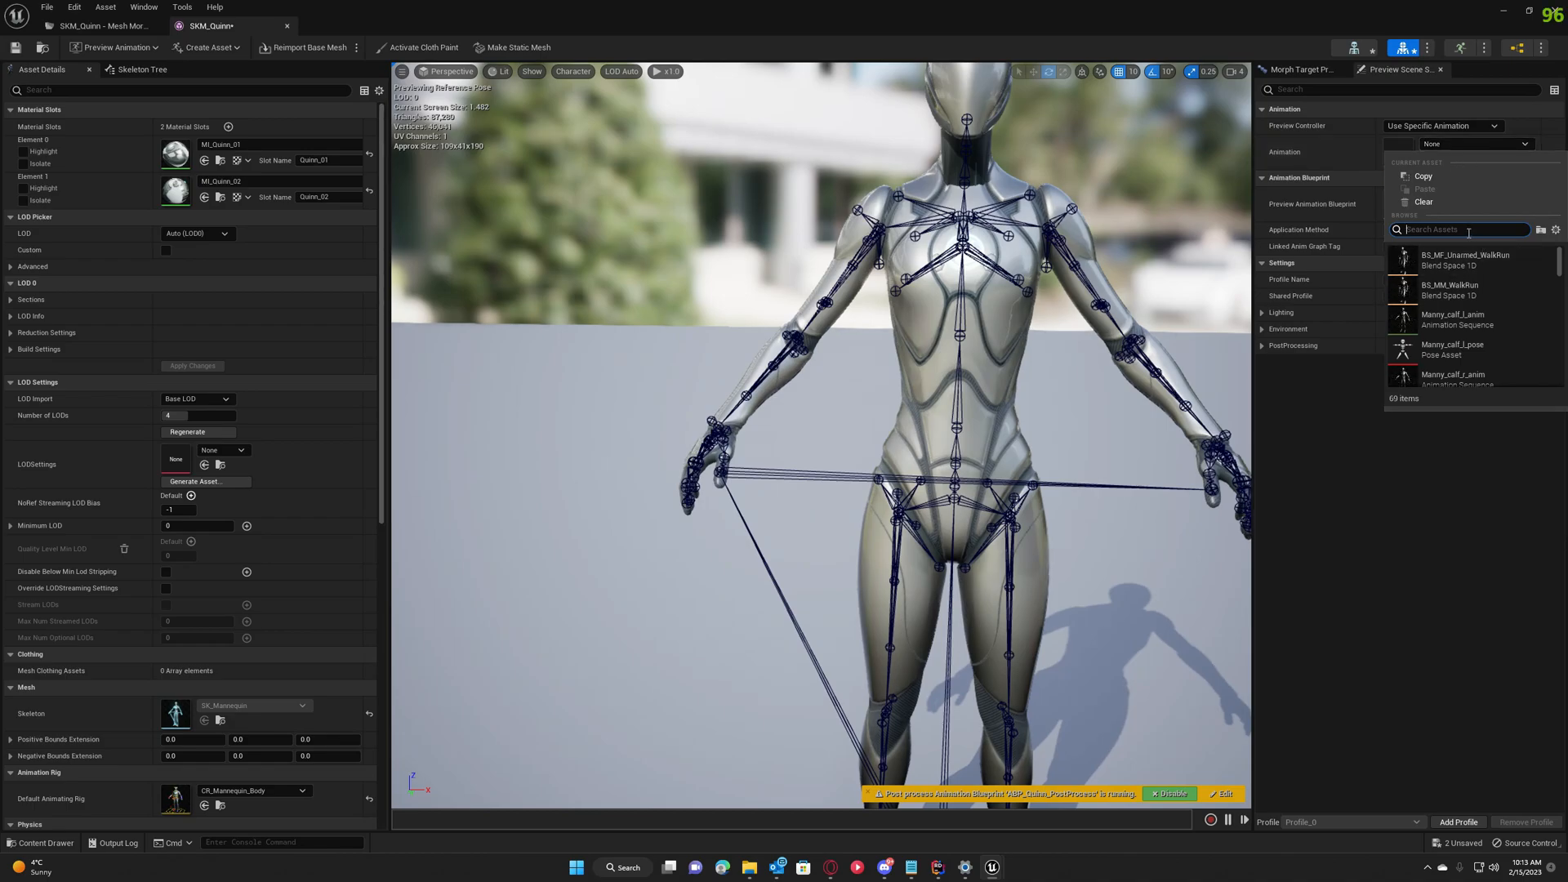
text(mf_)
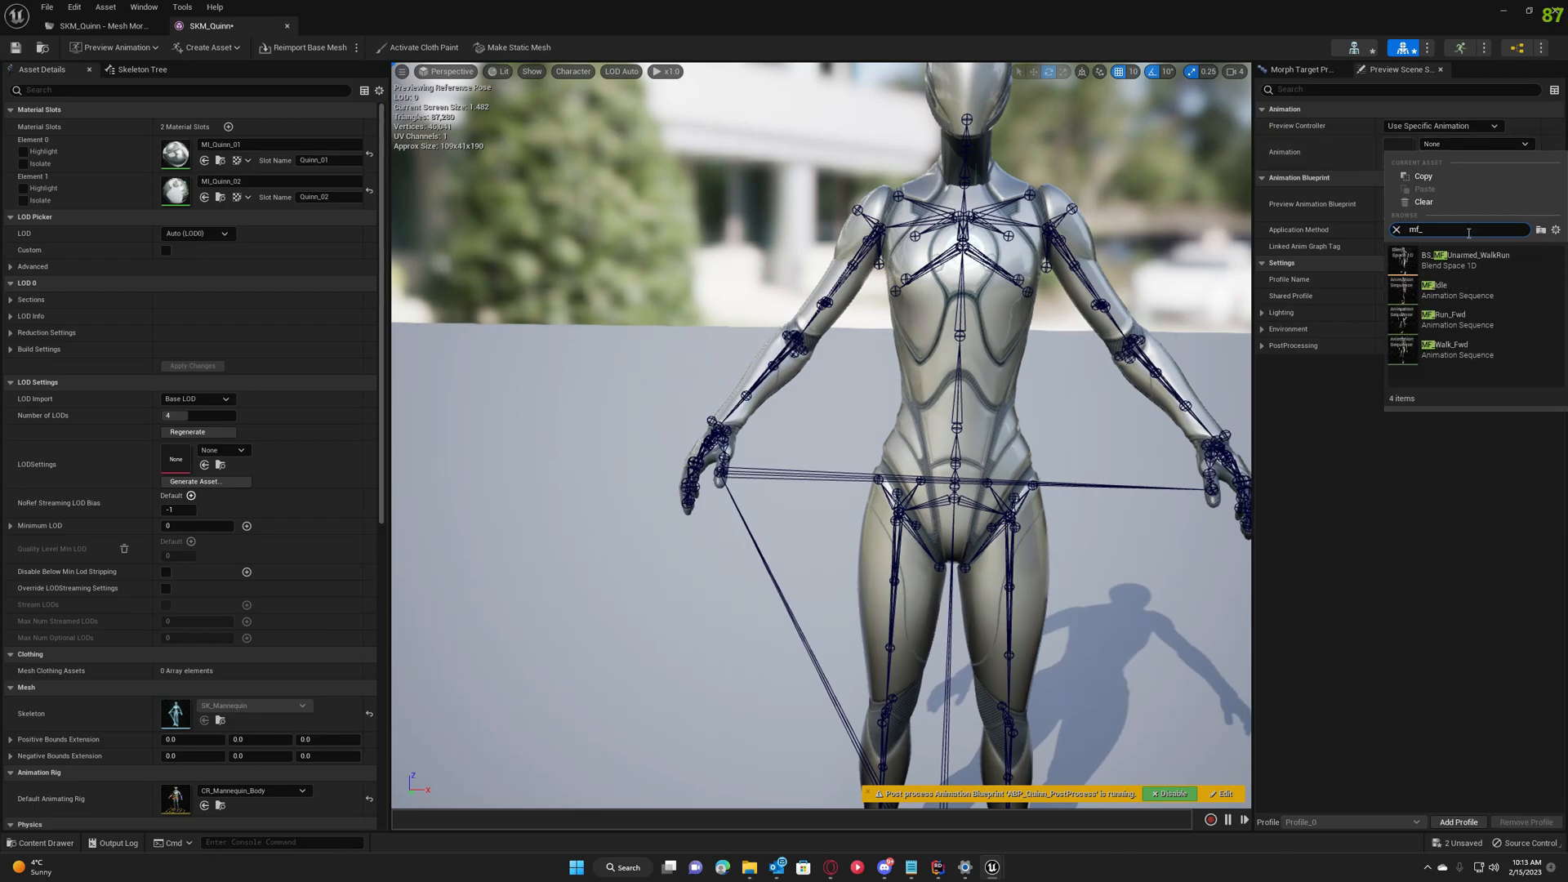
mouse_move(1456, 318)
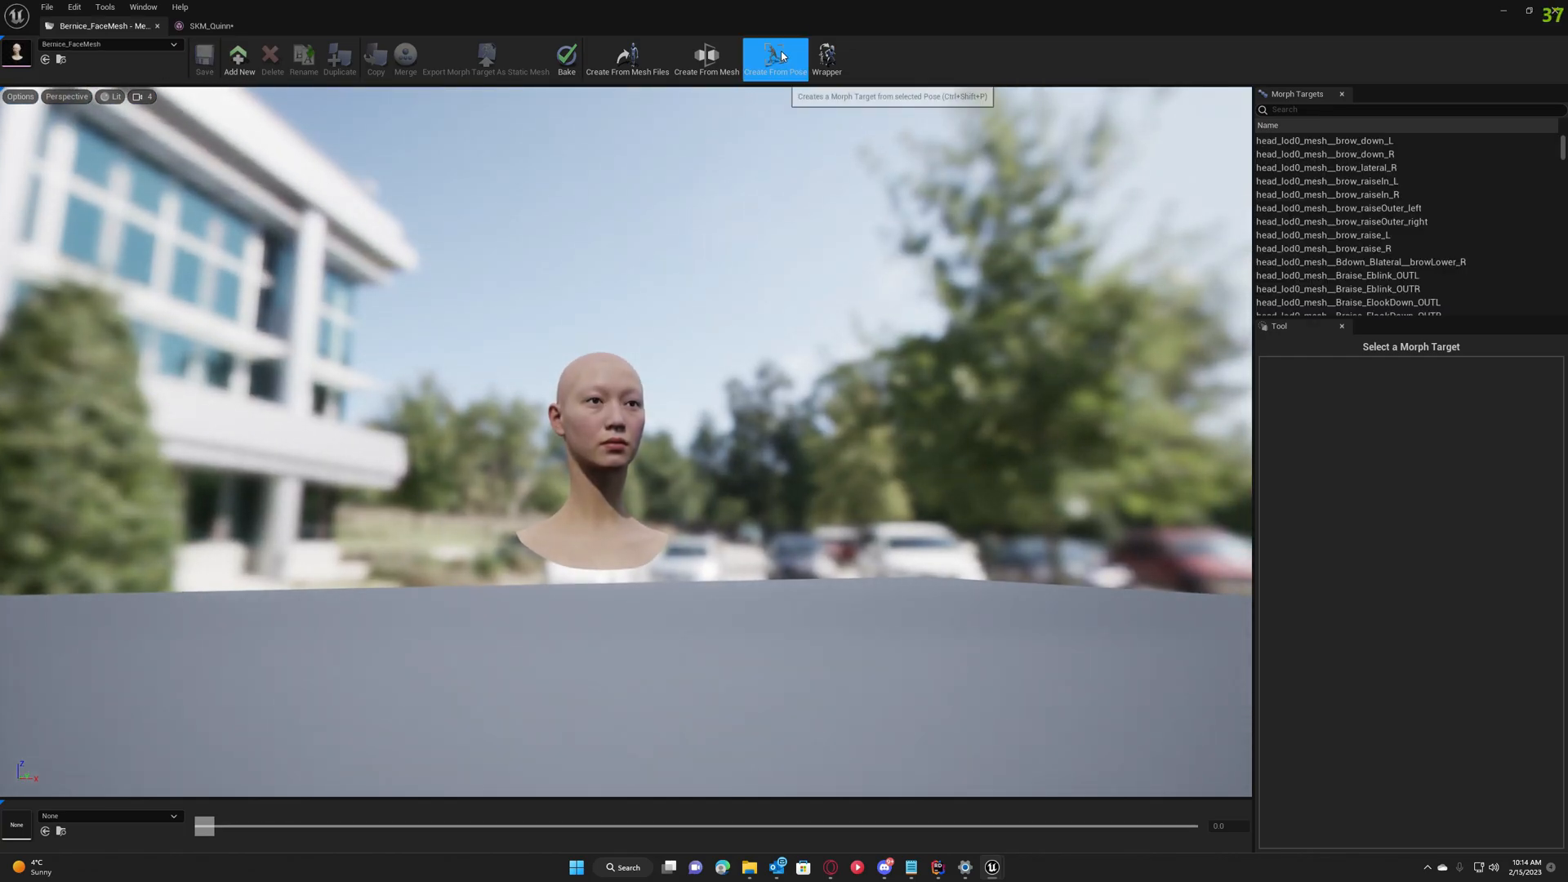
Create a poser from Bernice's face mesh and close the SKM_Quinn tab.
click(776, 58)
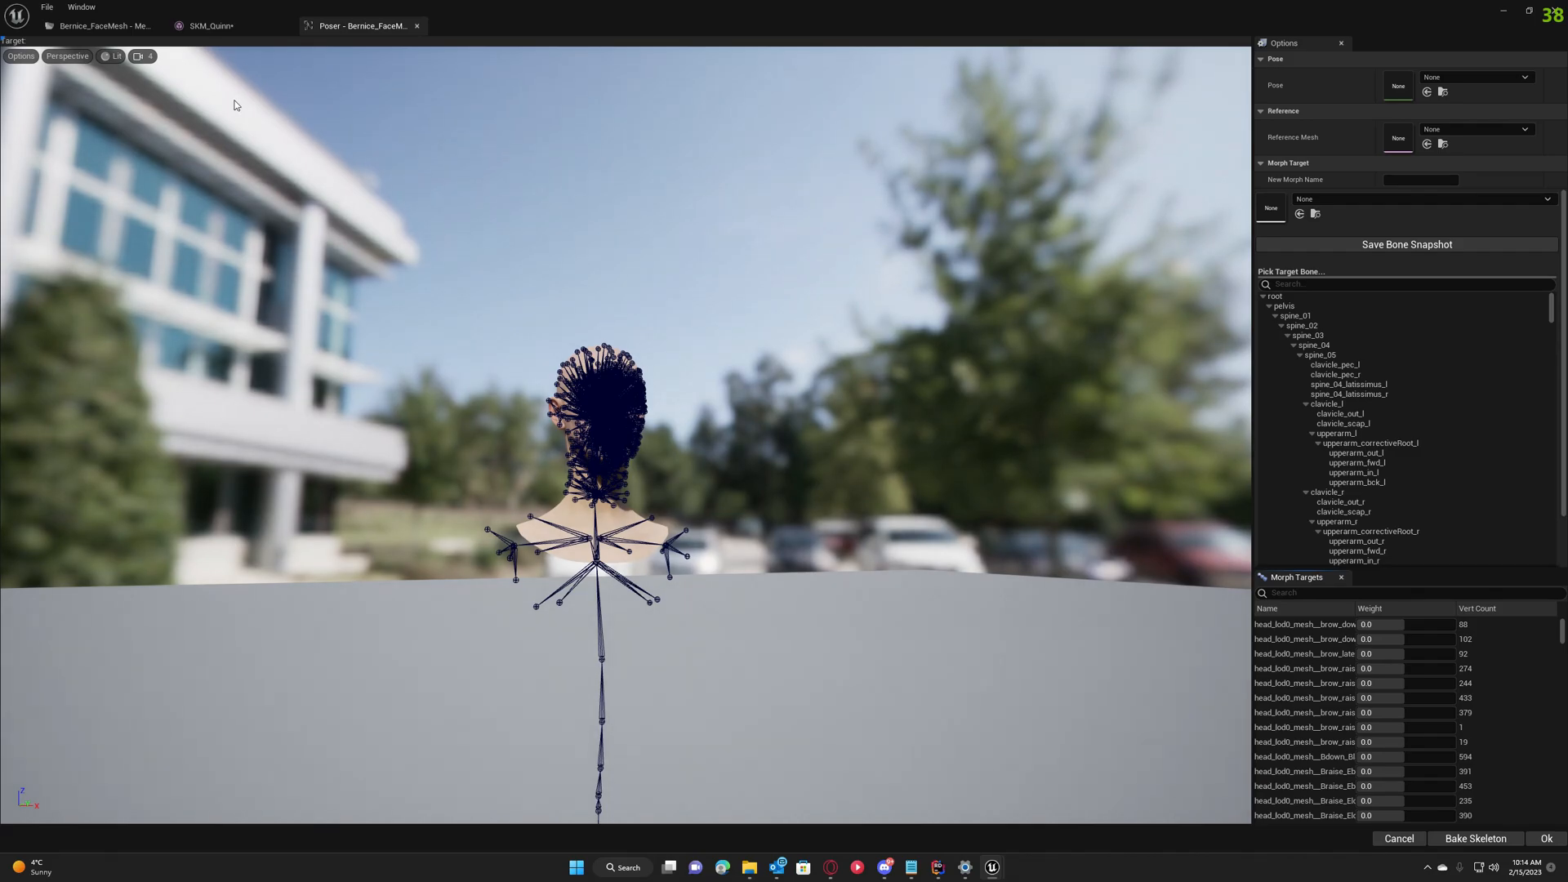
mouse_move(509, 67)
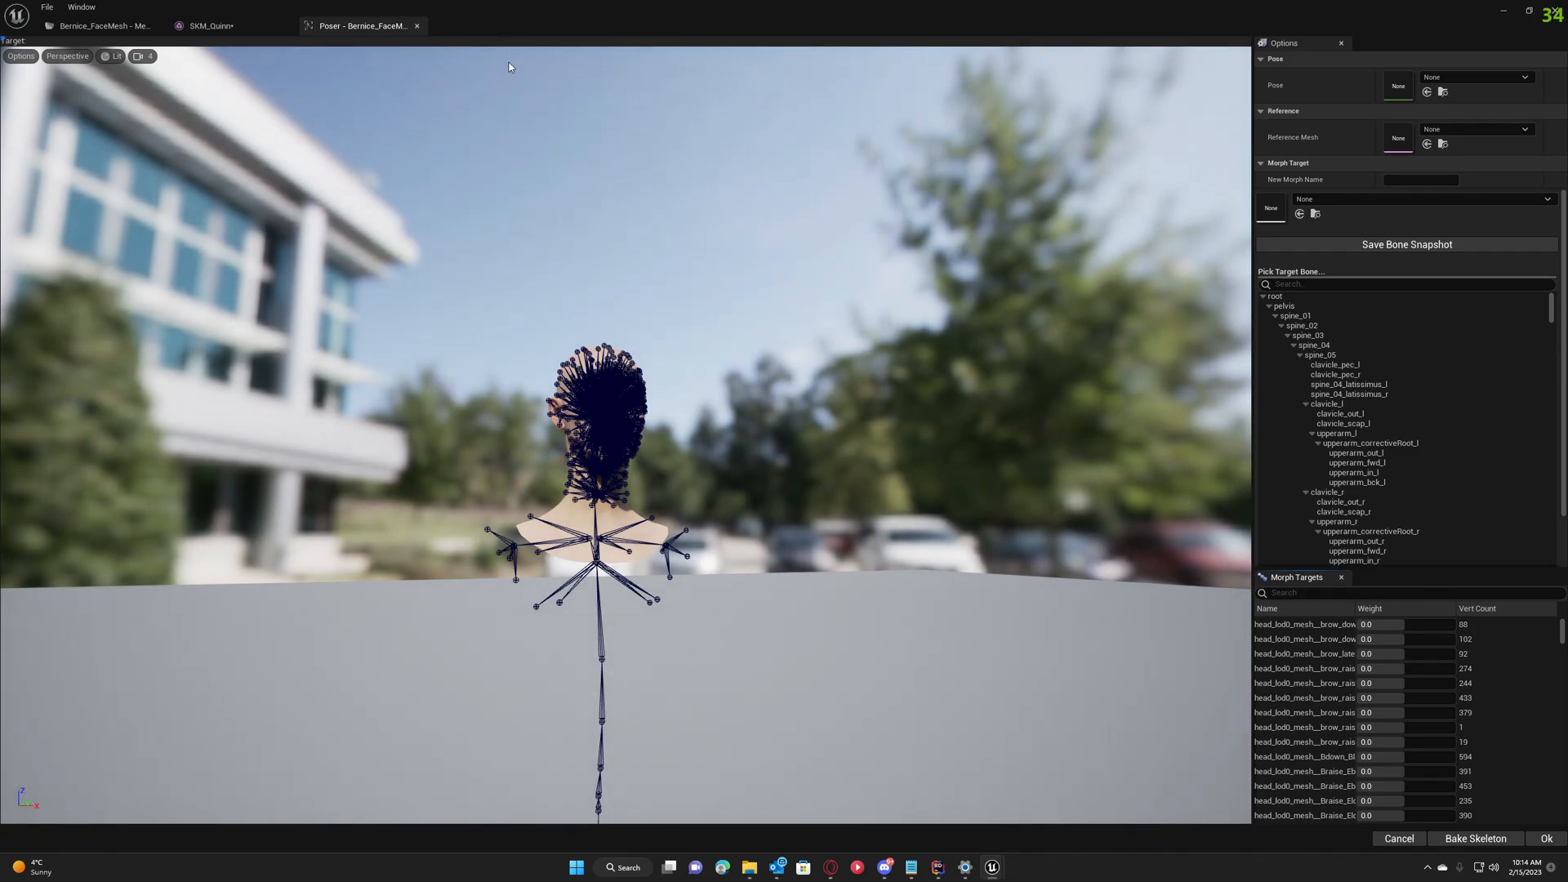
mouse_move(635, 480)
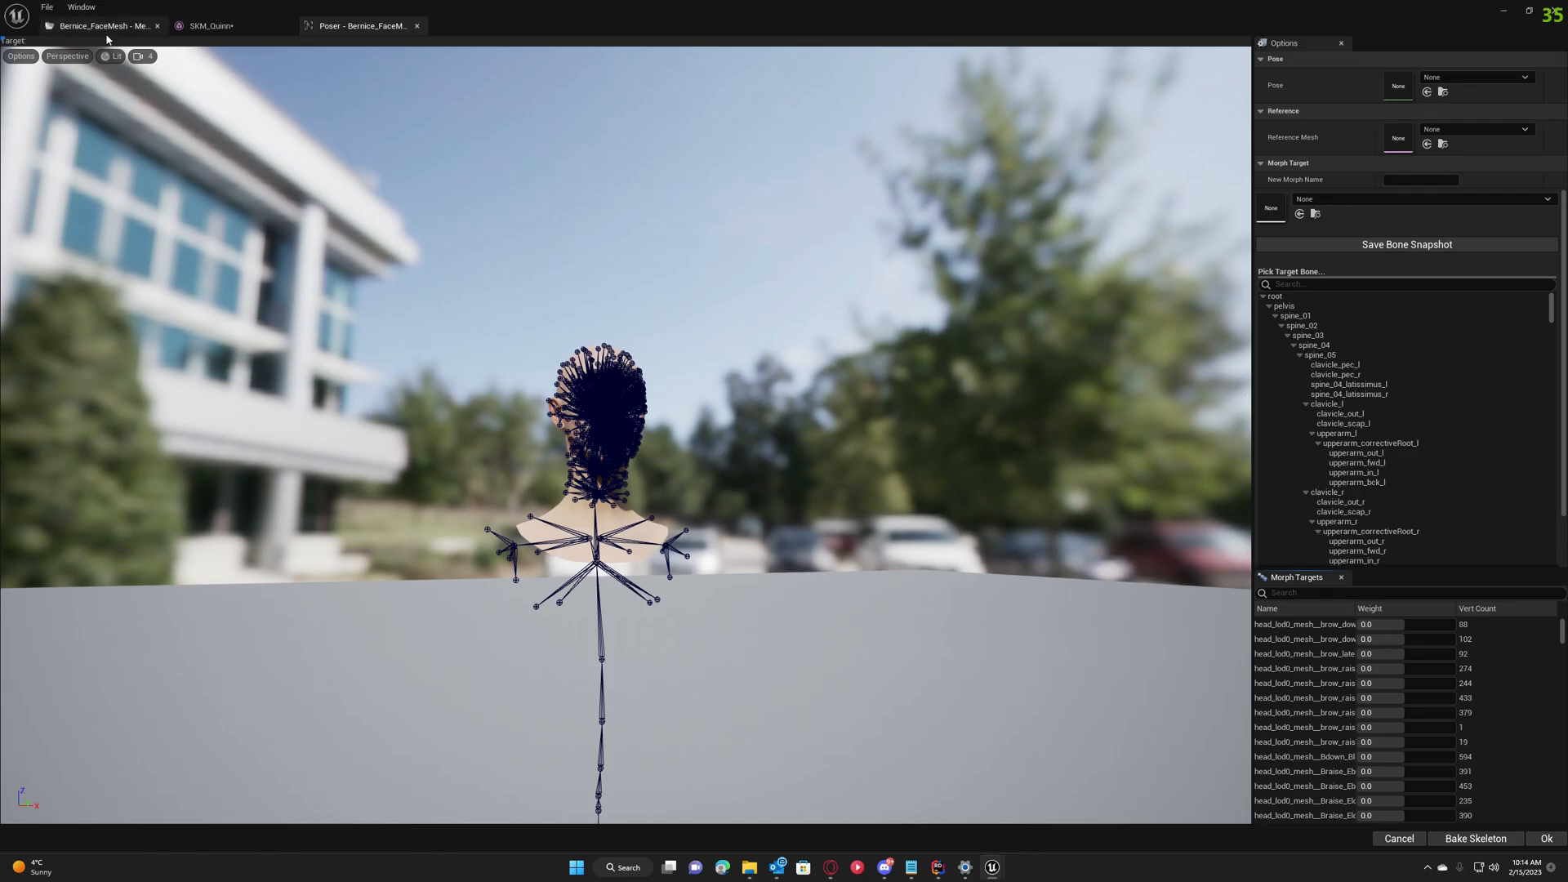
mouse_move(95, 25)
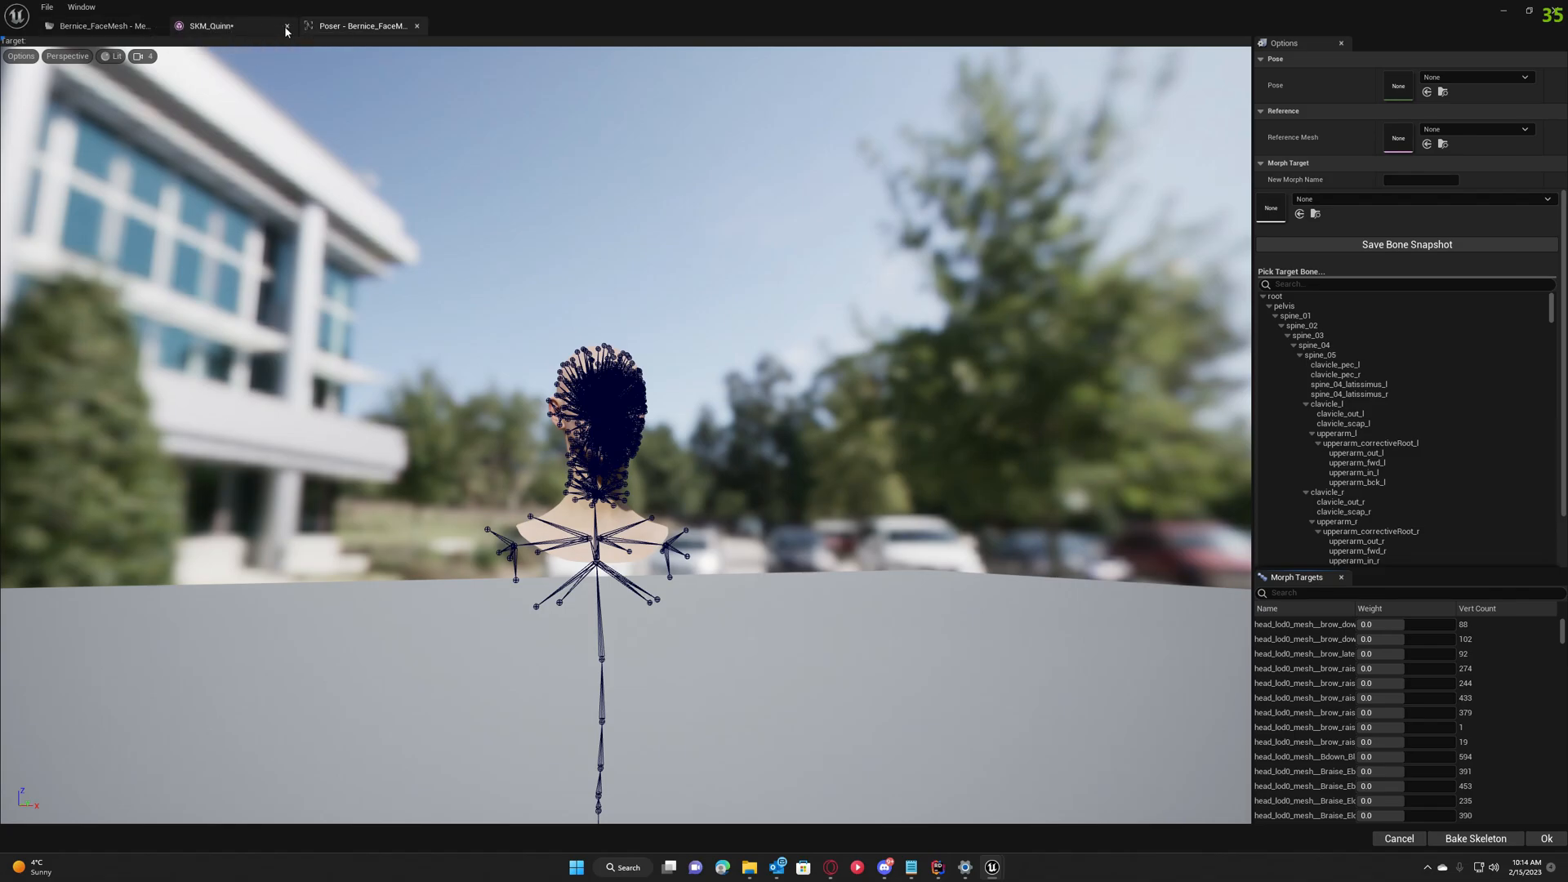
click(289, 25)
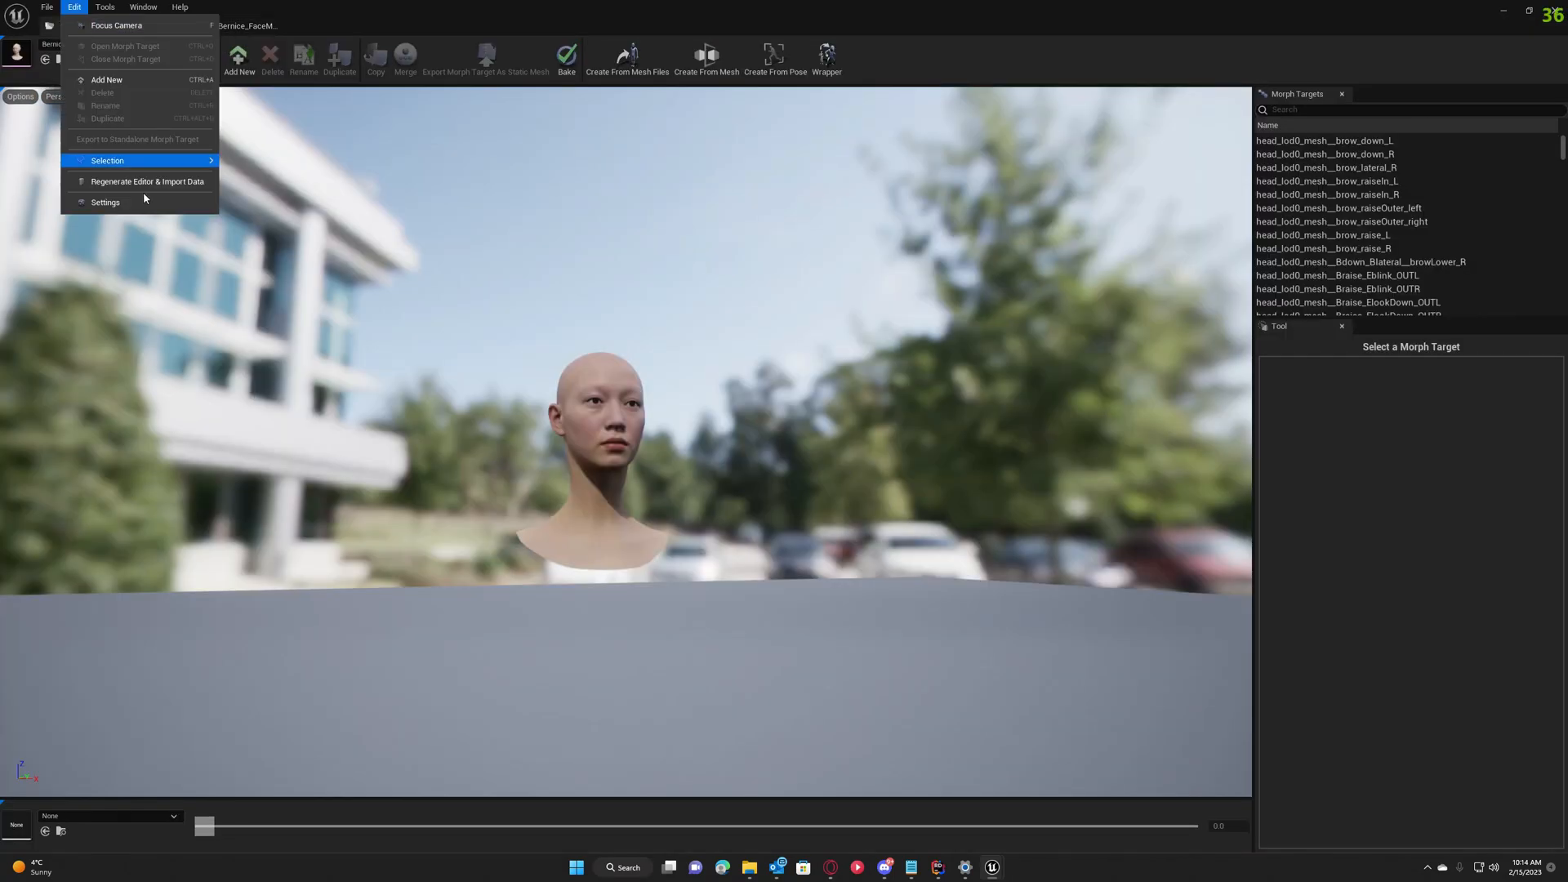
In Mesh Morpher settings, change Draw Full Bones and Bone Indicator Size.
click(105, 202)
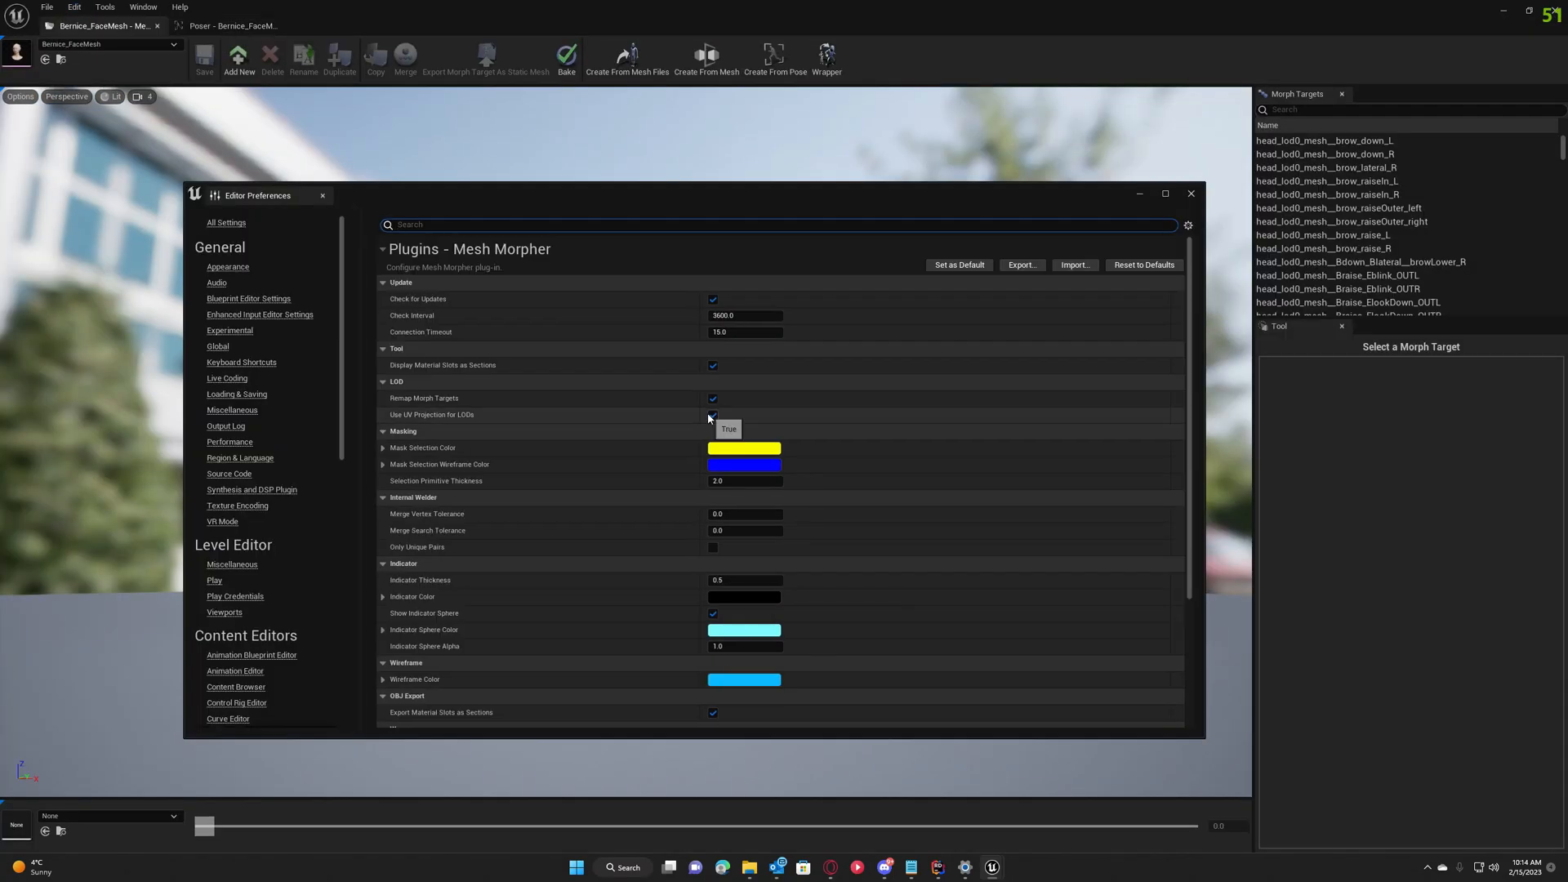
scroll(down, 3)
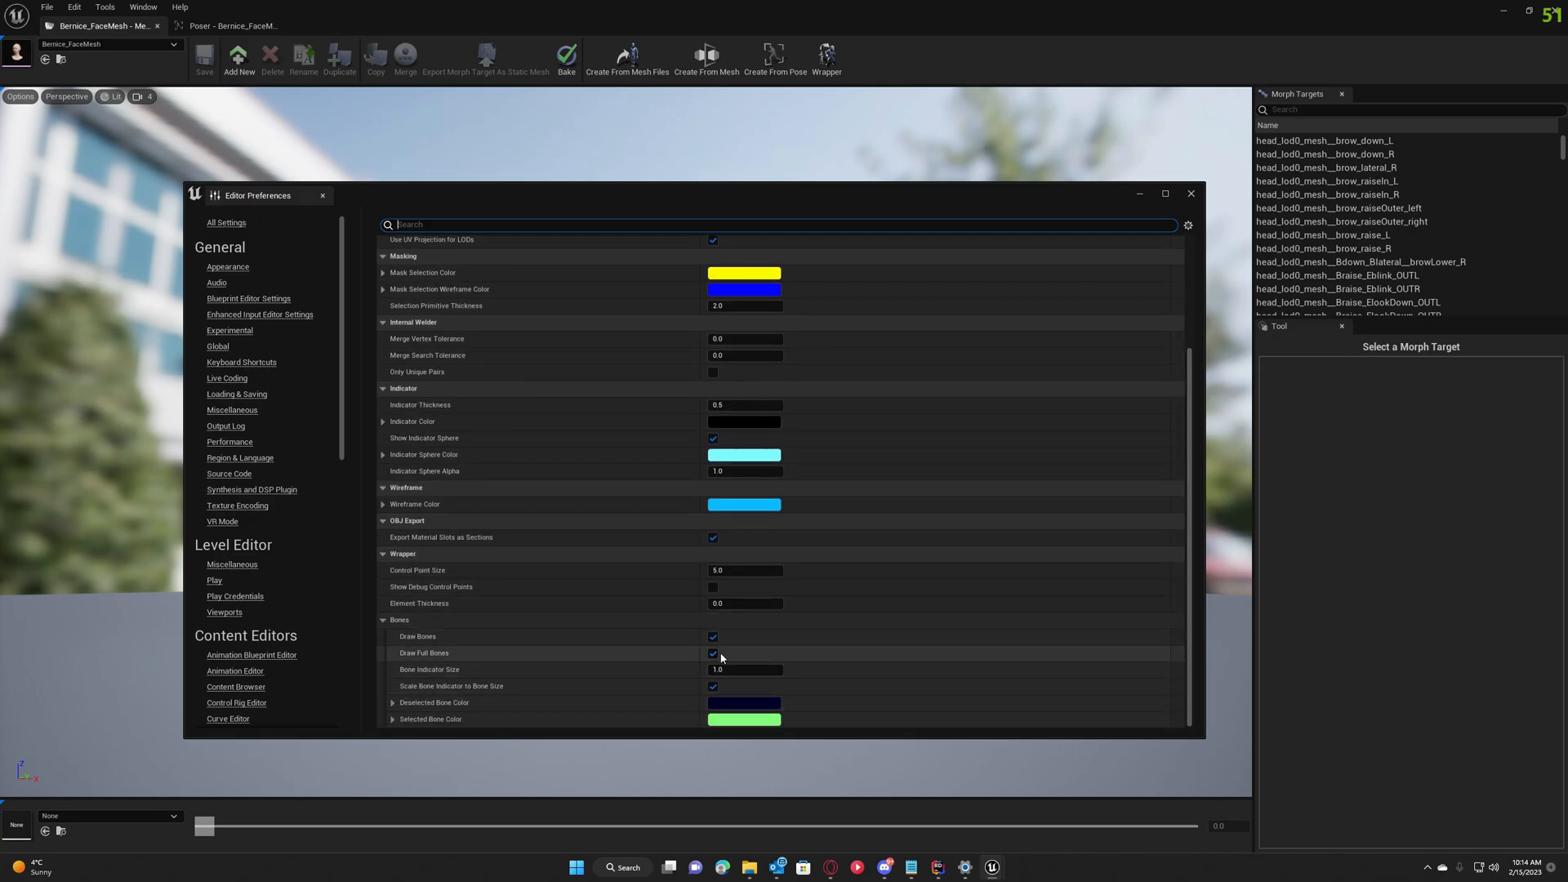
click(714, 653)
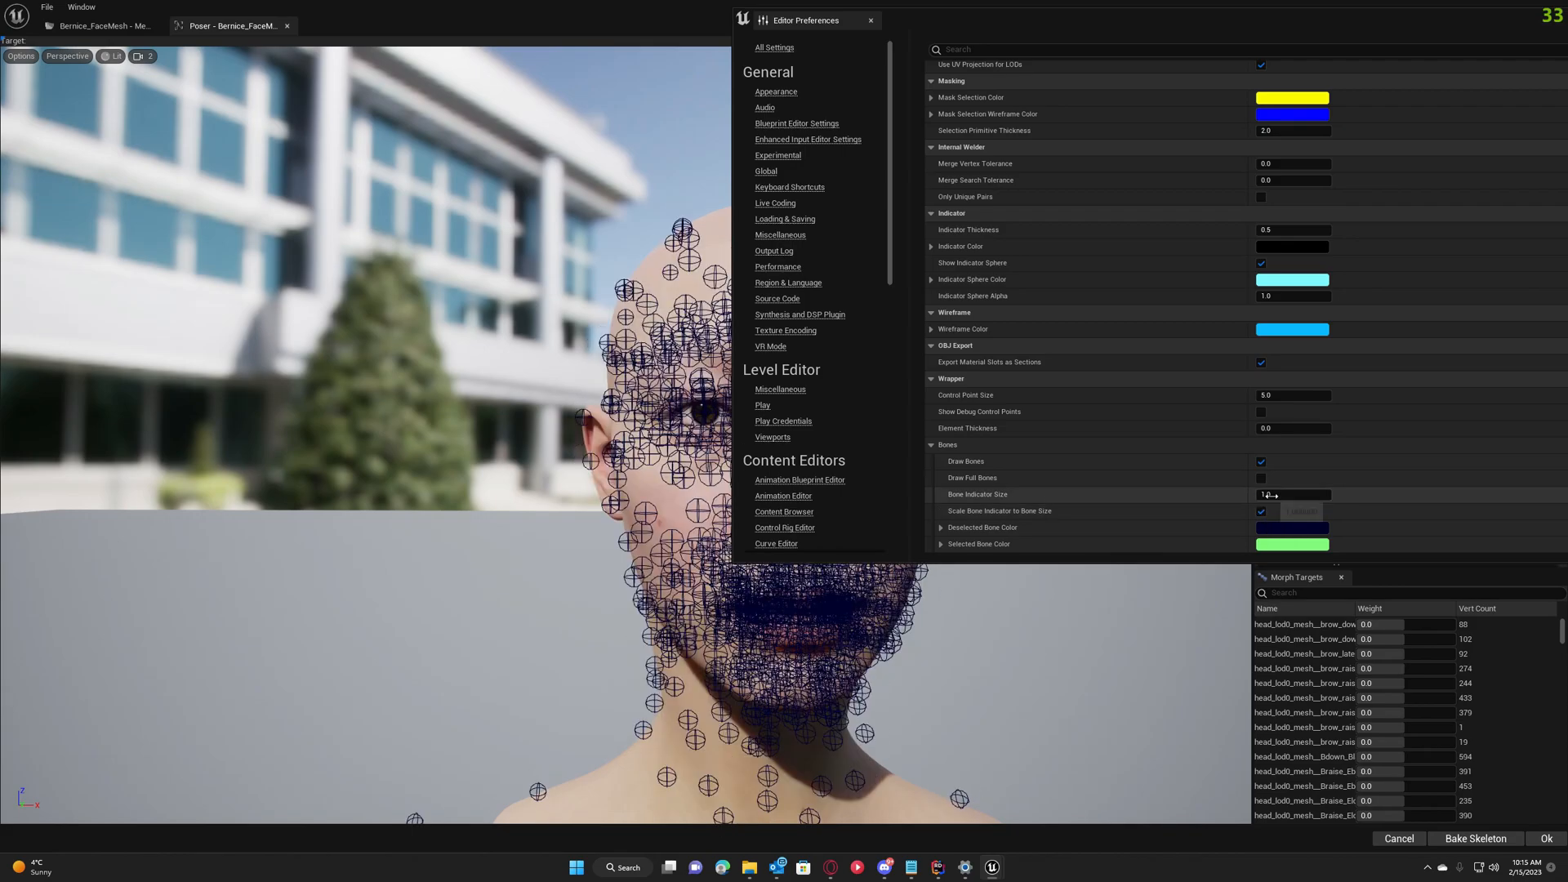
Apply the smaller bone indicator size and prepare to move a nose bone.
click(1294, 494)
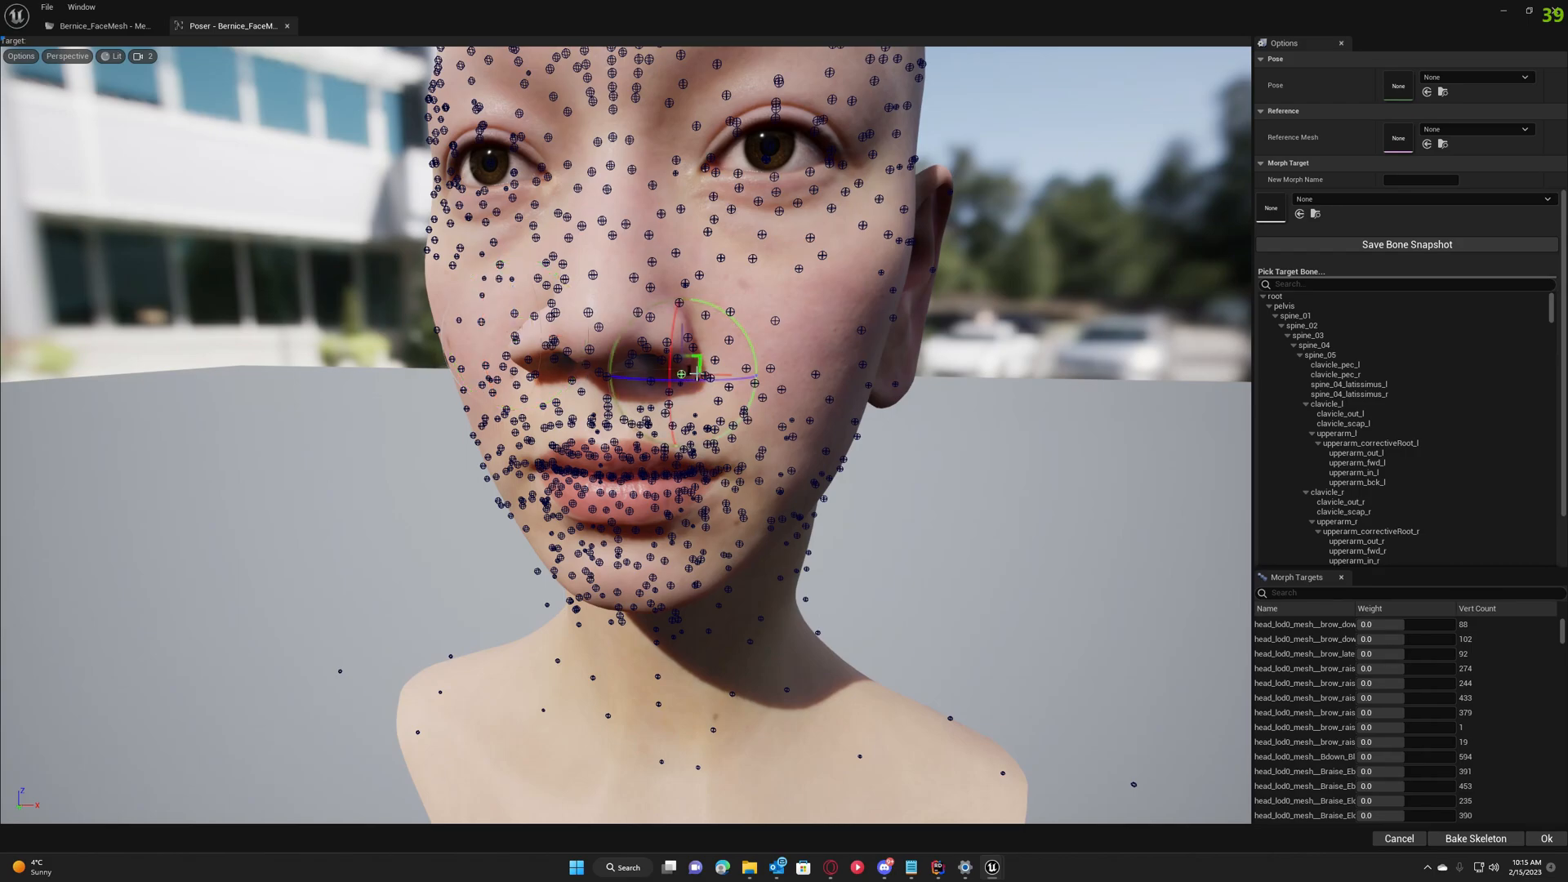
Drag the ear bone sideways to reshape Bernice's ear.
drag(686, 375, 745, 374)
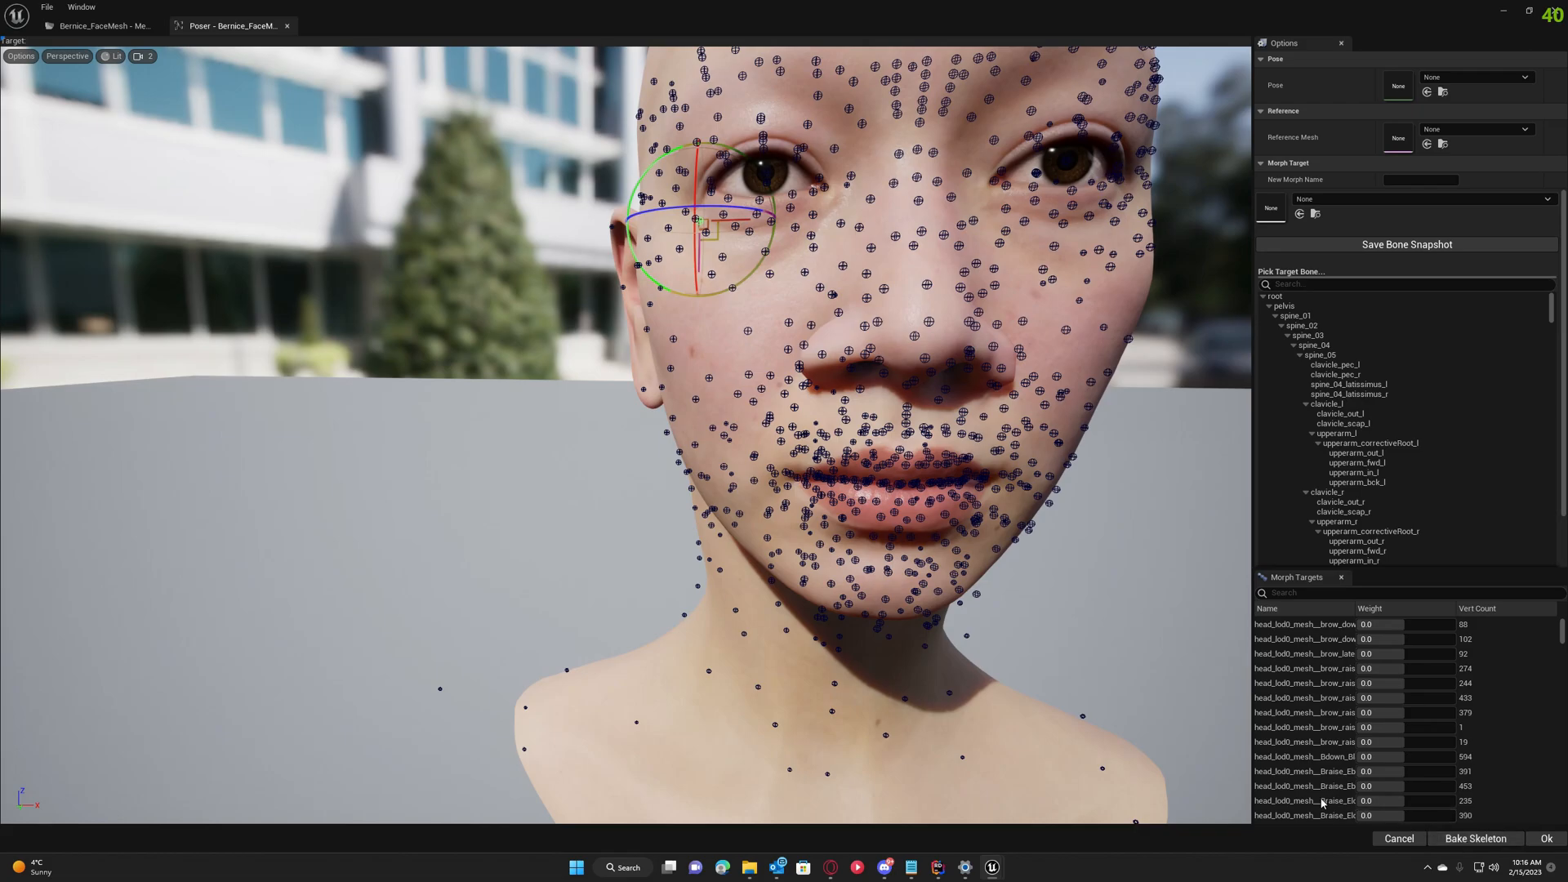
Bake the nose and ear bone edits into Bernice's face skeleton.
click(1475, 839)
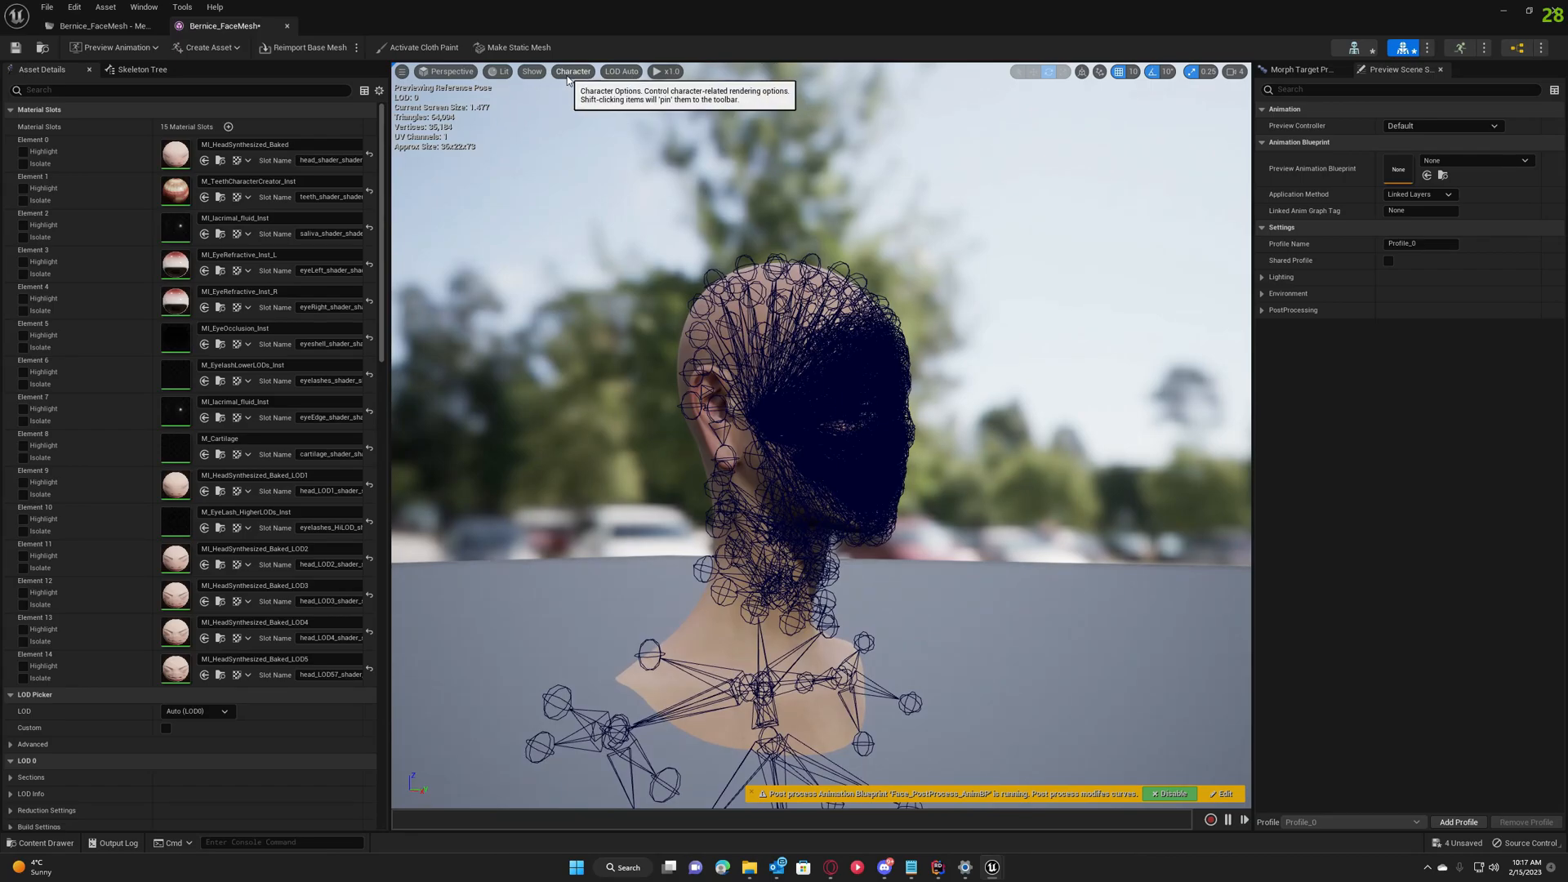
Set Character > Bones to None so Bernice's head shows without bones.
click(573, 72)
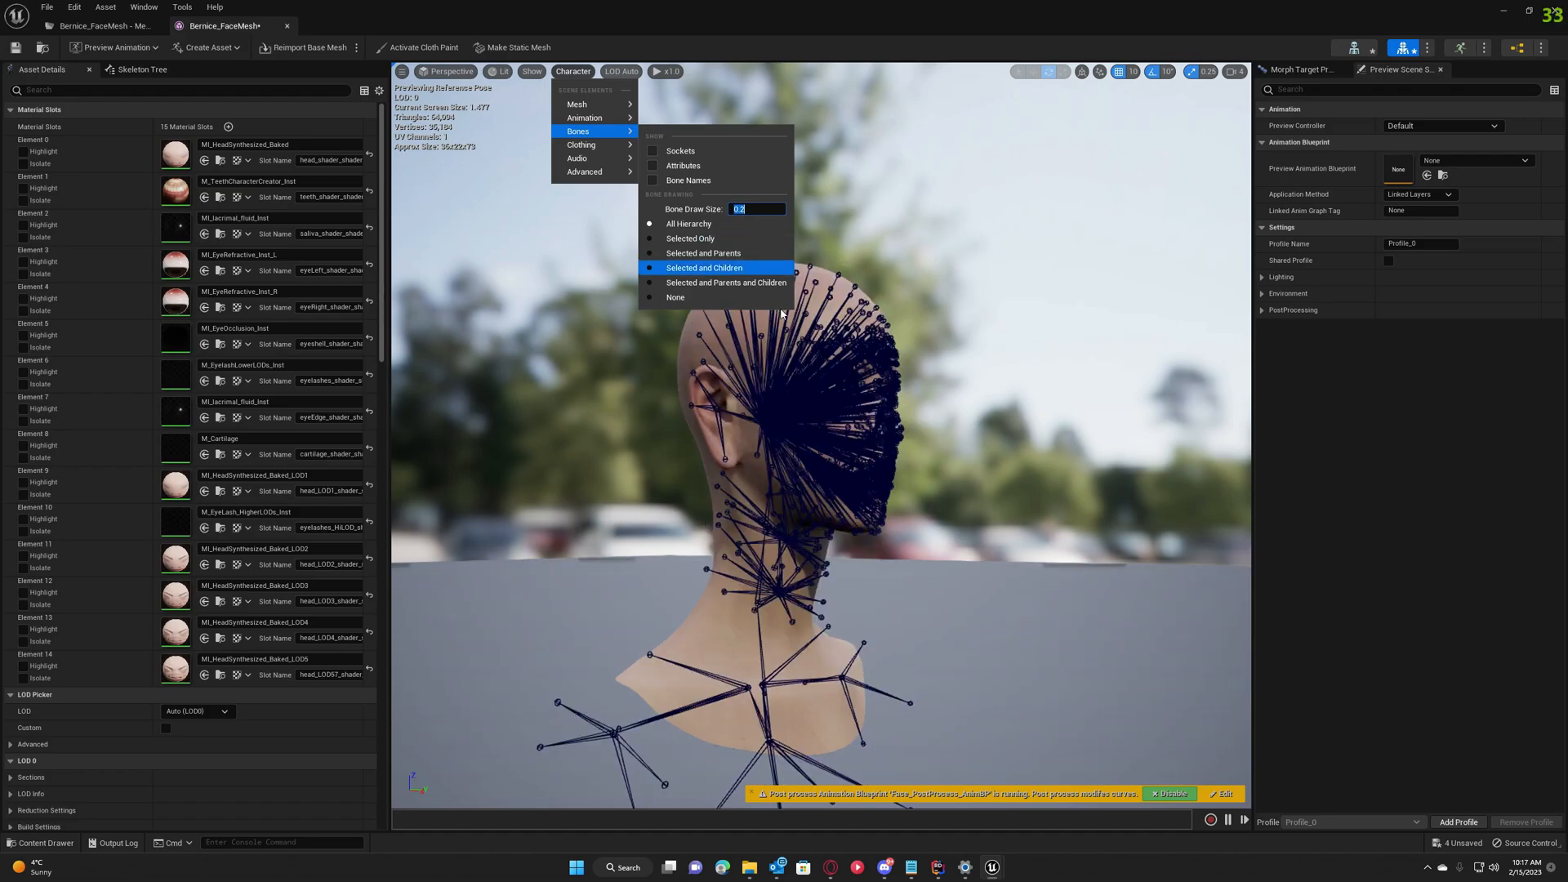
mouse_move(691, 297)
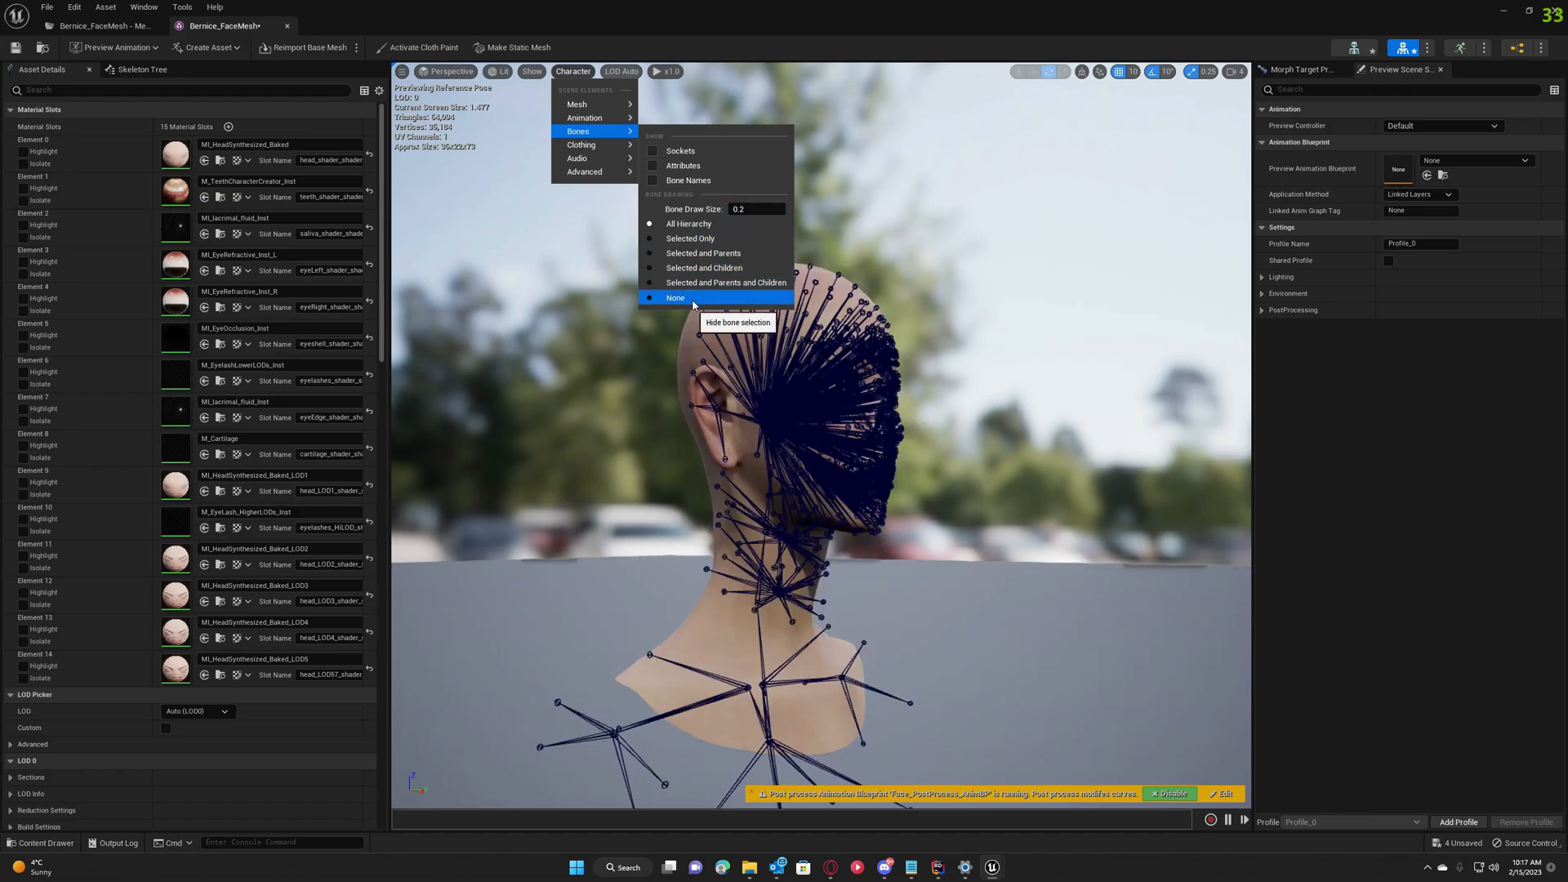
click(677, 298)
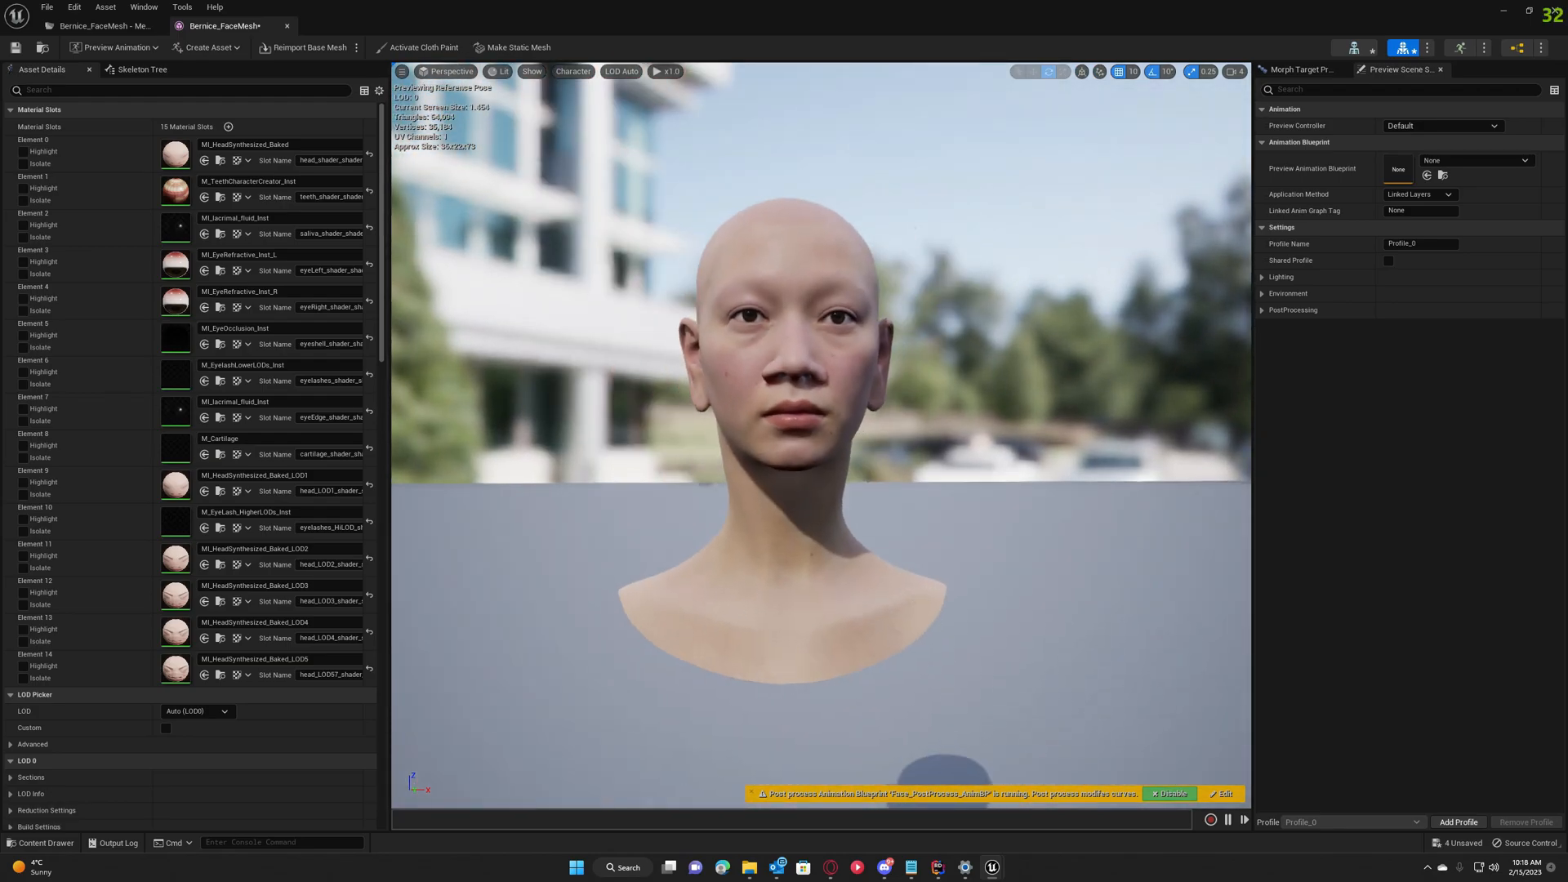
Preview mh_arkit_mapping_anim on Bernice's face and scrub through the smiling frames.
click(1443, 125)
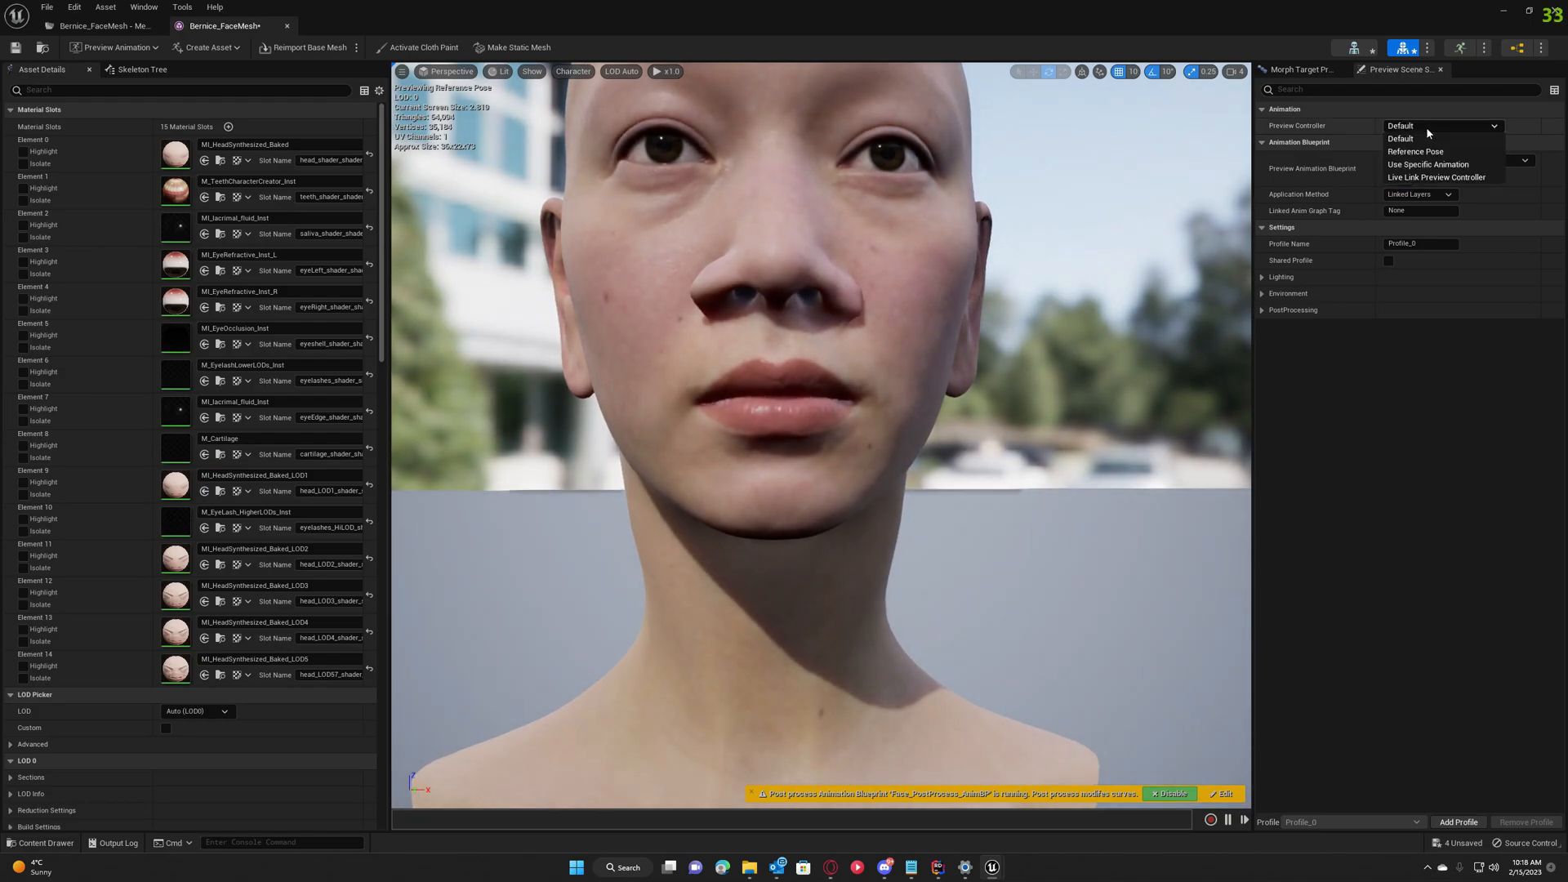
click(1429, 164)
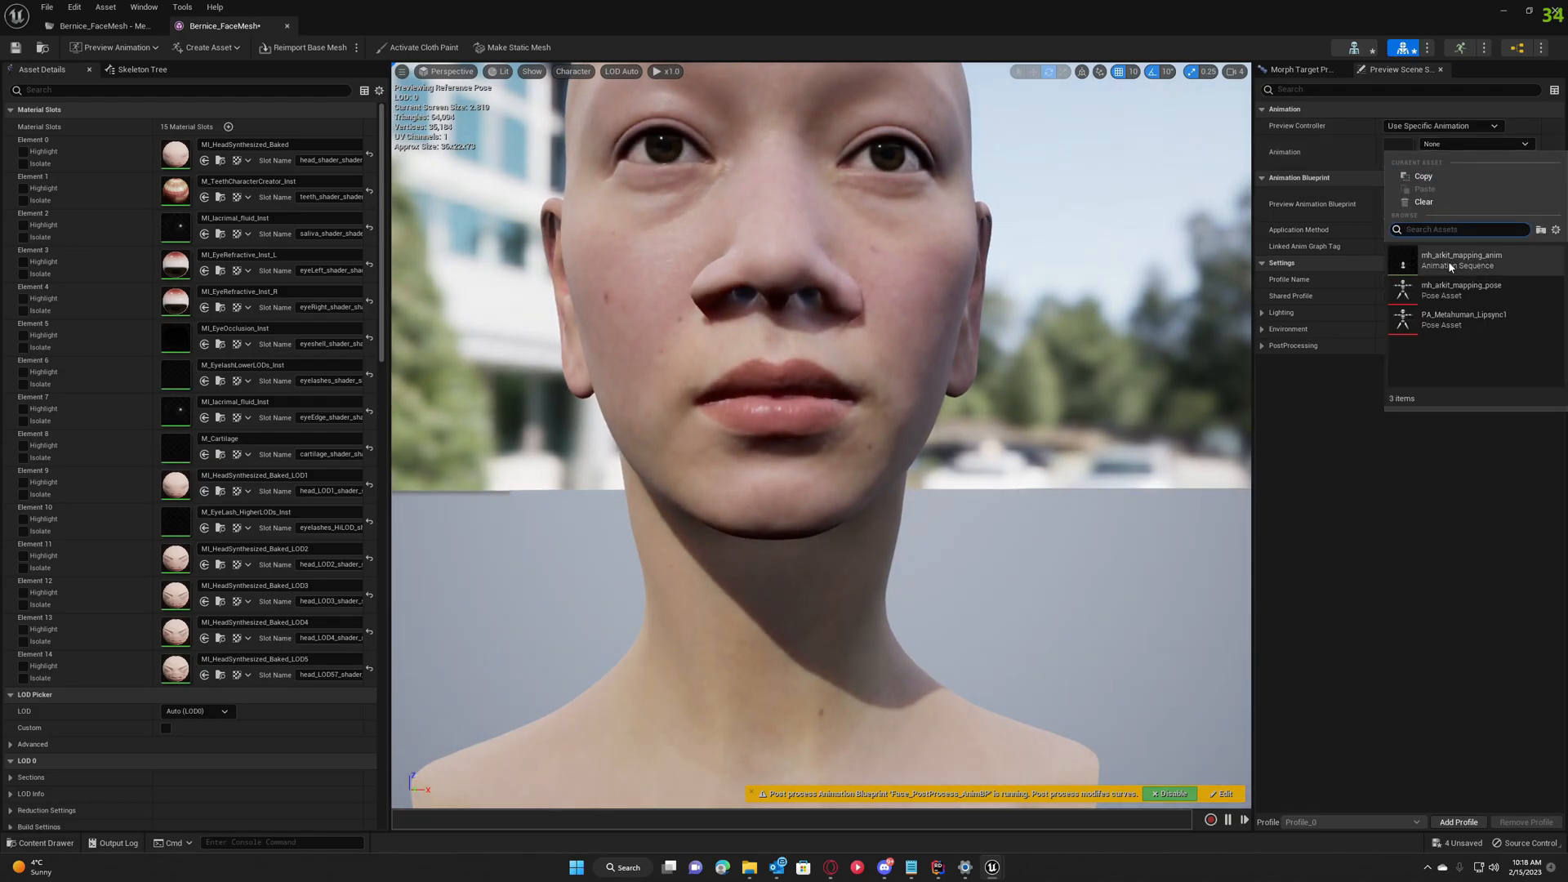
click(1461, 258)
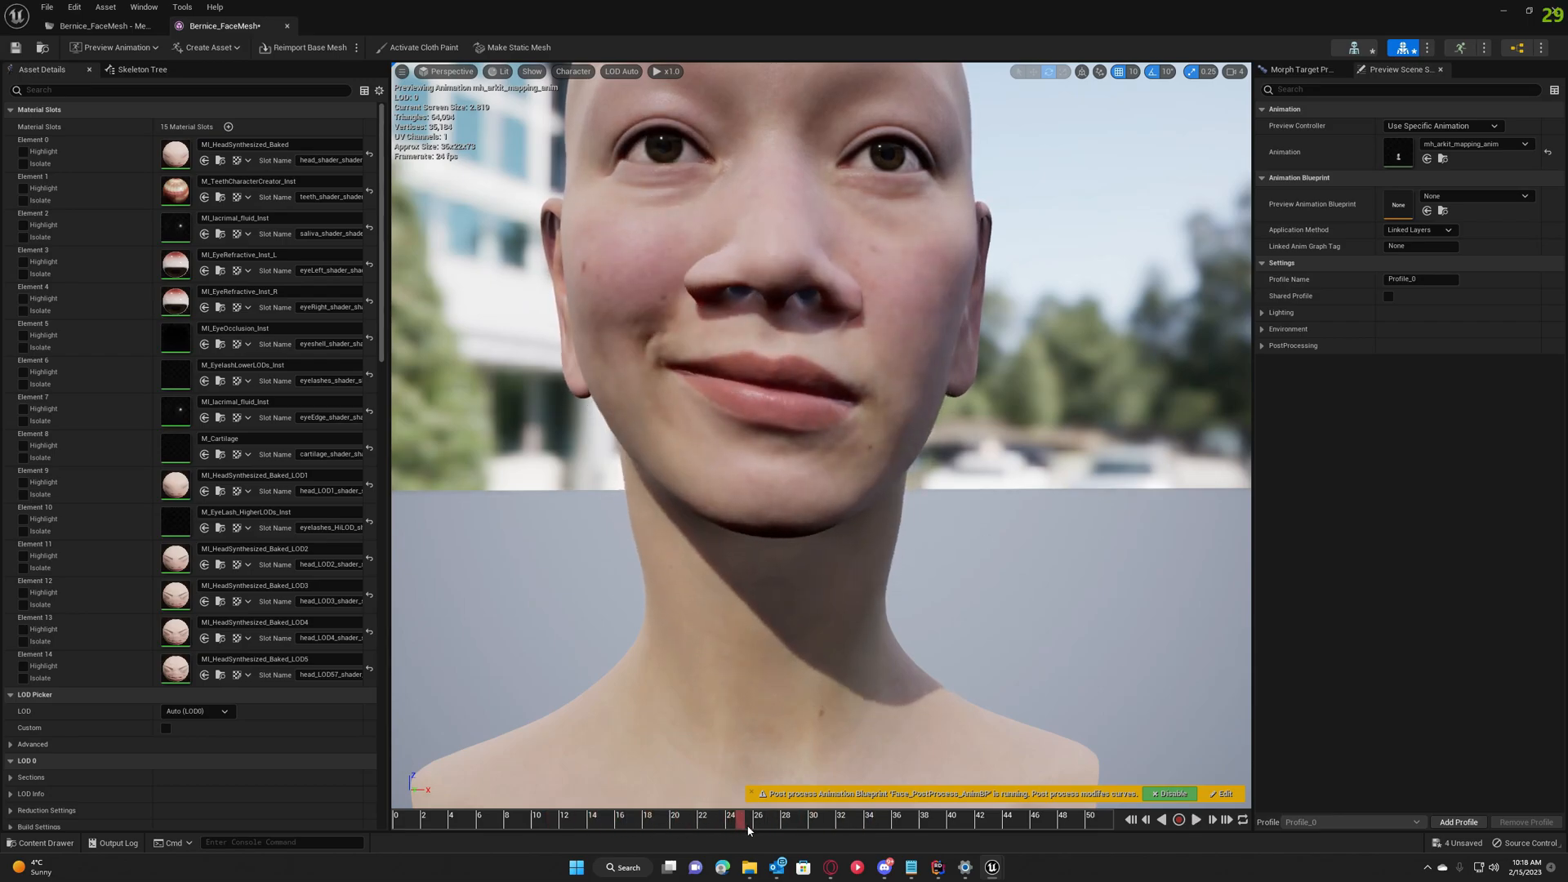
drag(747, 815, 908, 815)
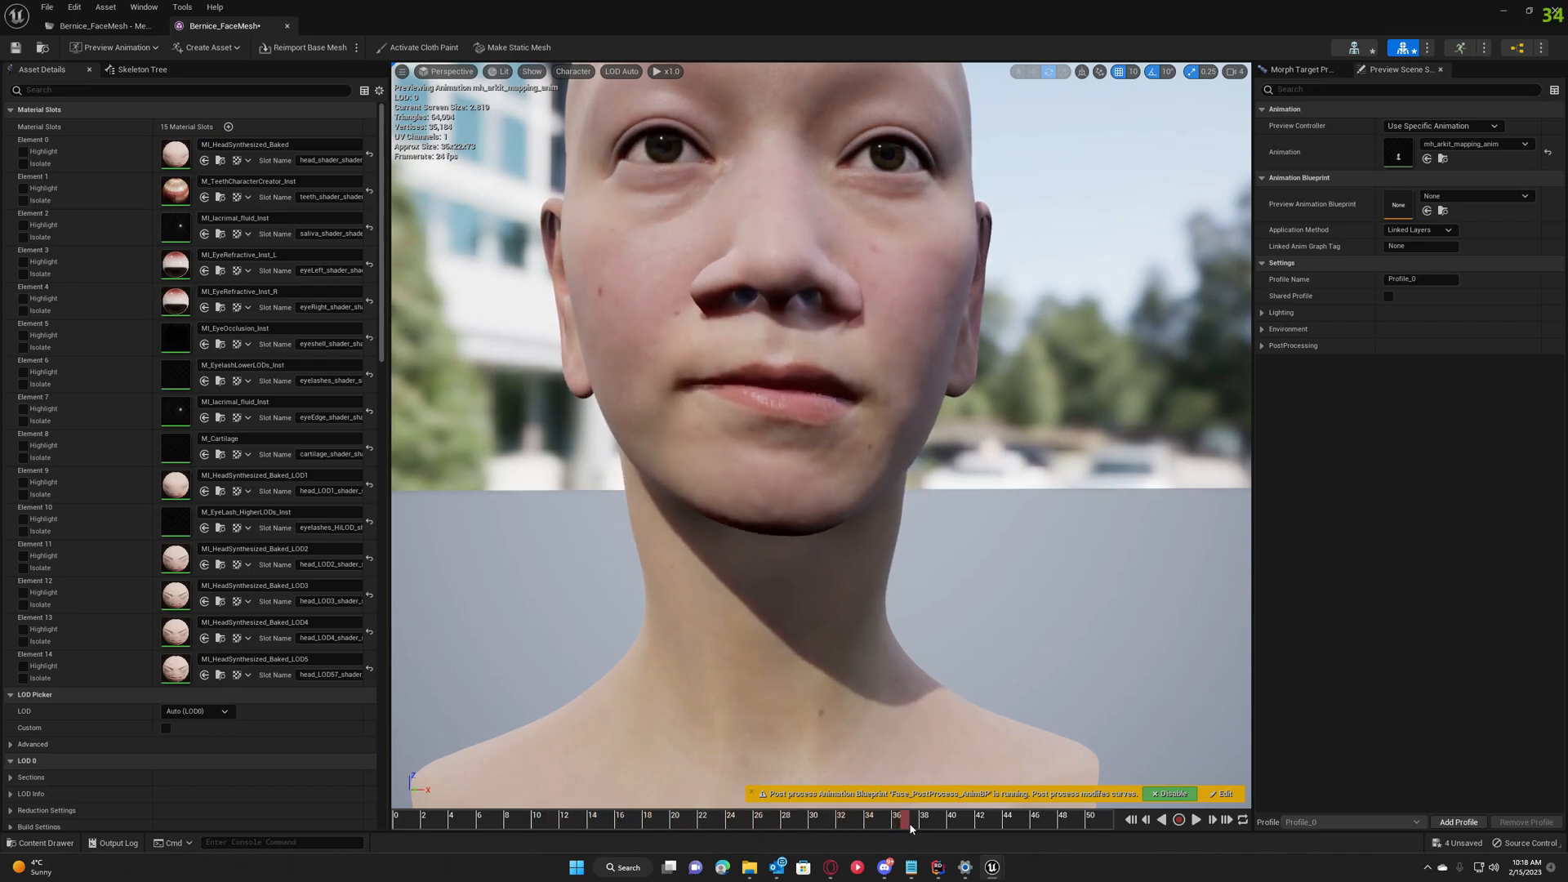
drag(908, 828, 1025, 828)
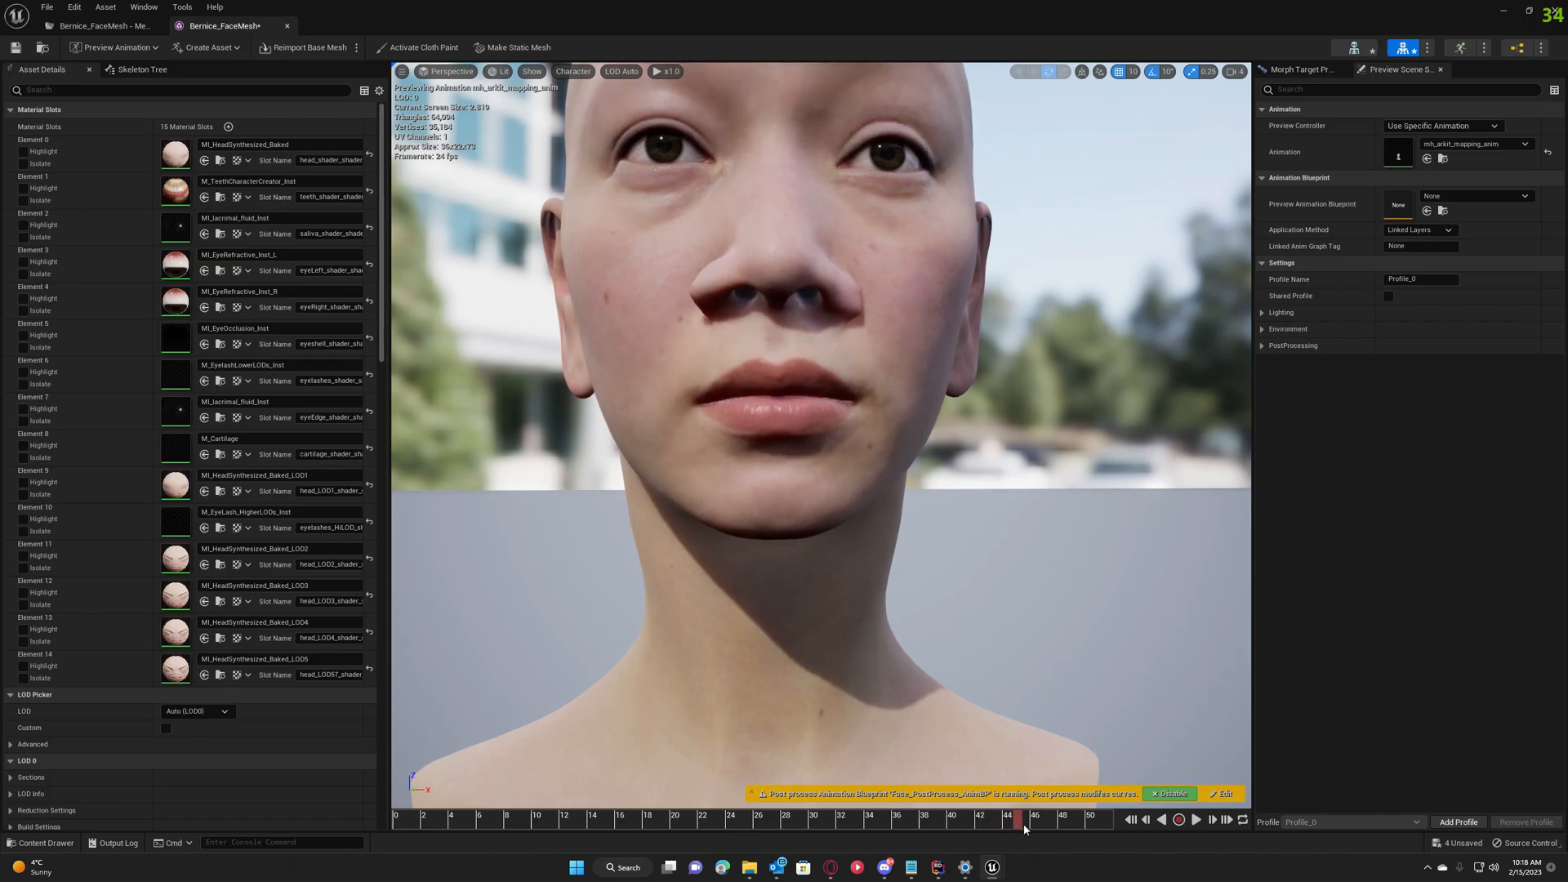